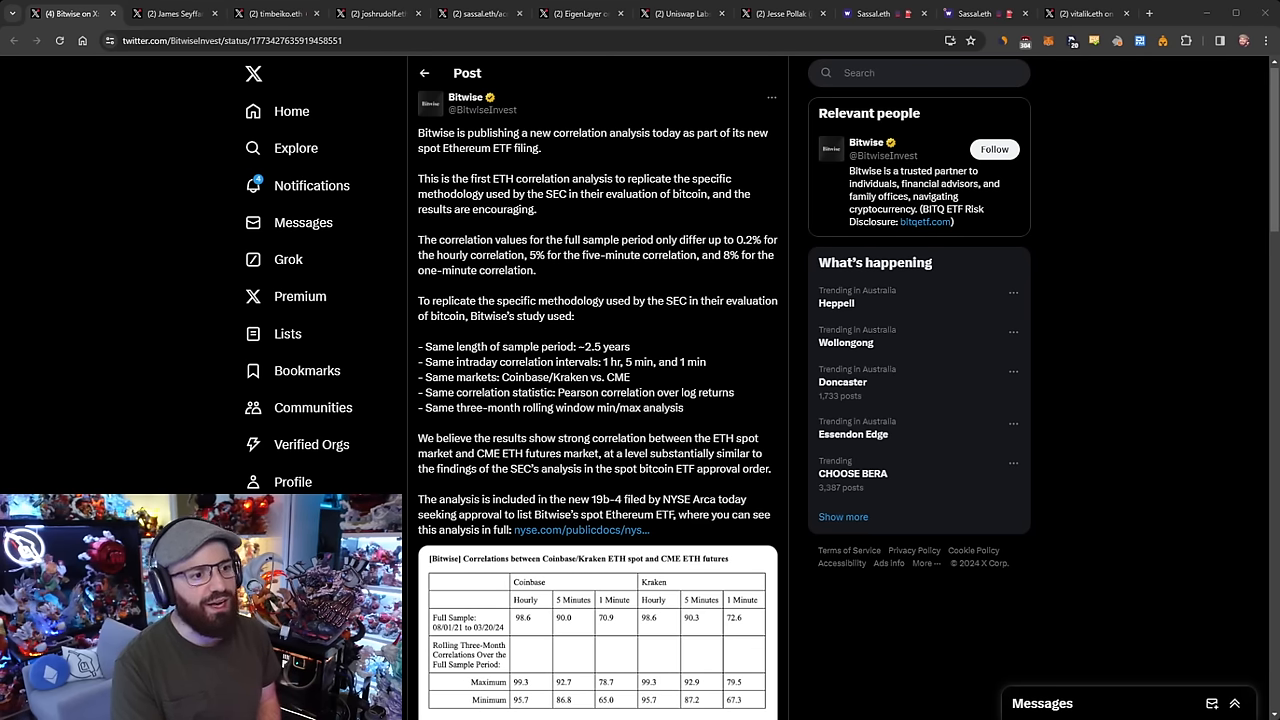
Scroll further down through the currently open post and its replies
{"action": "scroll", "scroll_direction": "down", "scroll_amount": 3}
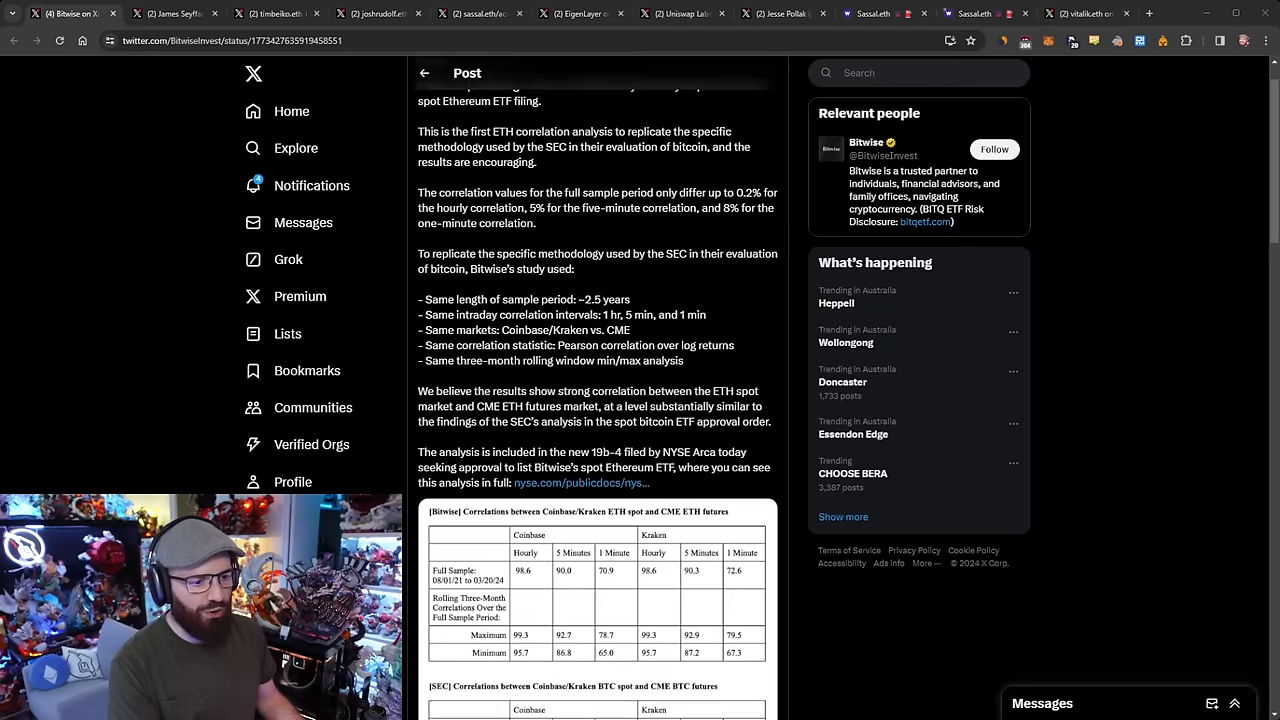
{"action": "scroll", "scroll_direction": "down", "scroll_amount": 3}
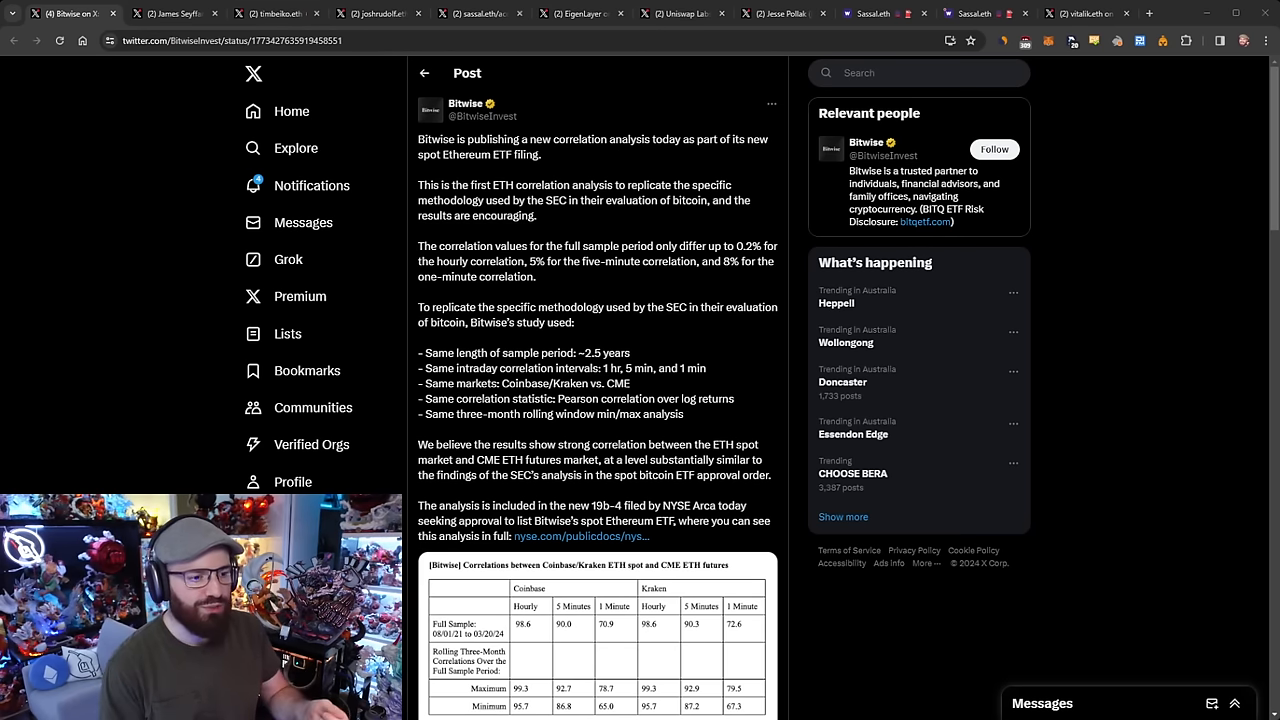
{"action": "scroll", "scroll_direction": "down", "scroll_amount": 3}
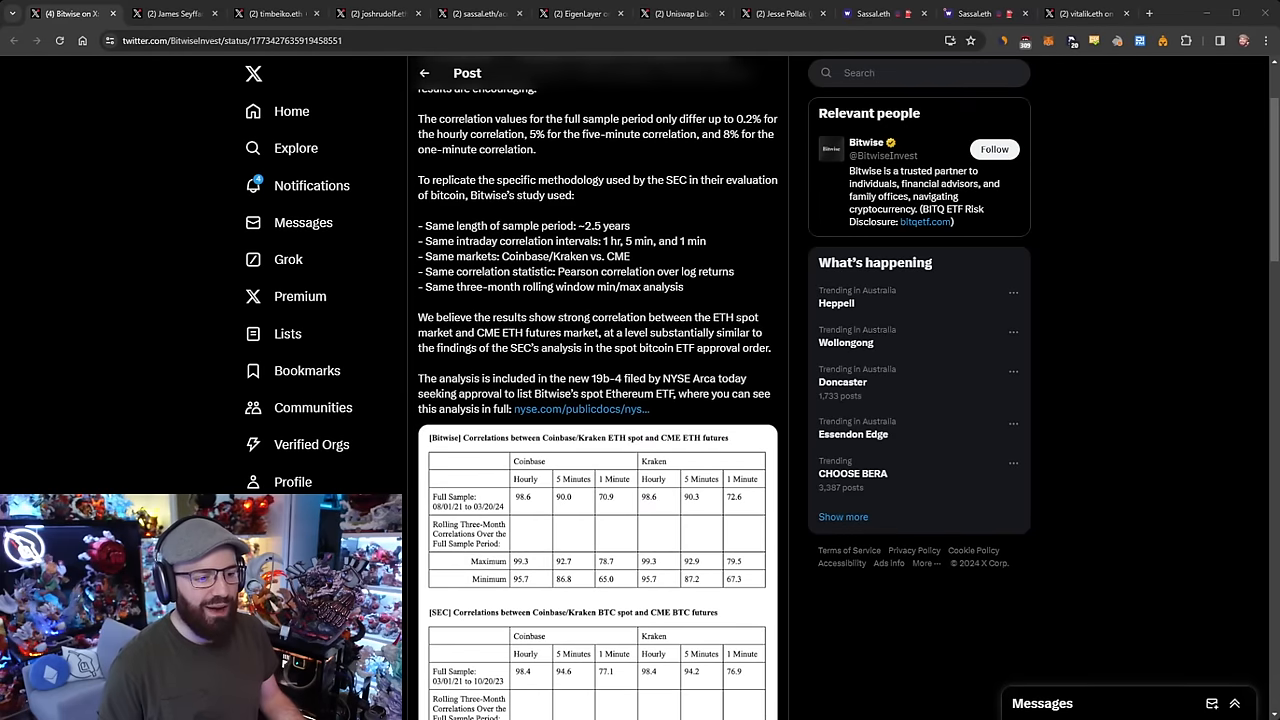
{"action": "scroll", "scroll_direction": "down", "scroll_amount": 3}
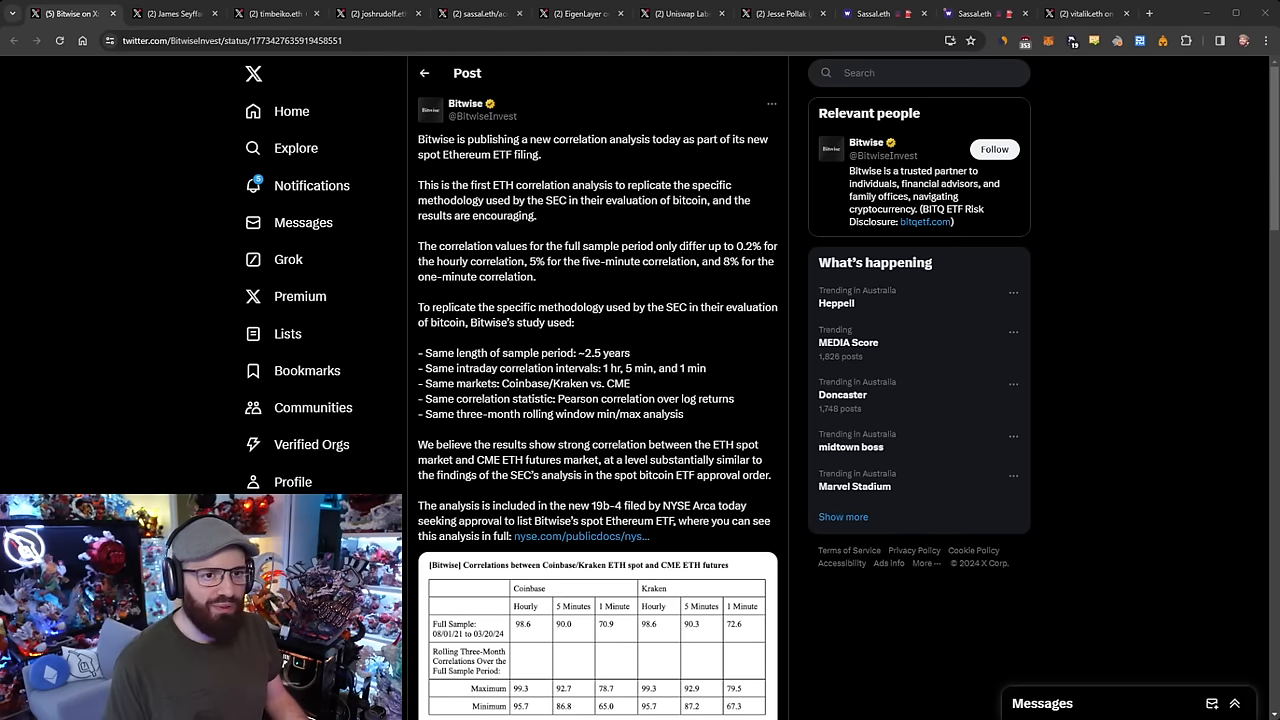
Bring up James Seyffart's Bitwise Ethereum ETF S-1 post and browse its replies
{"action": "left_click", "coordinate": [176, 12]}
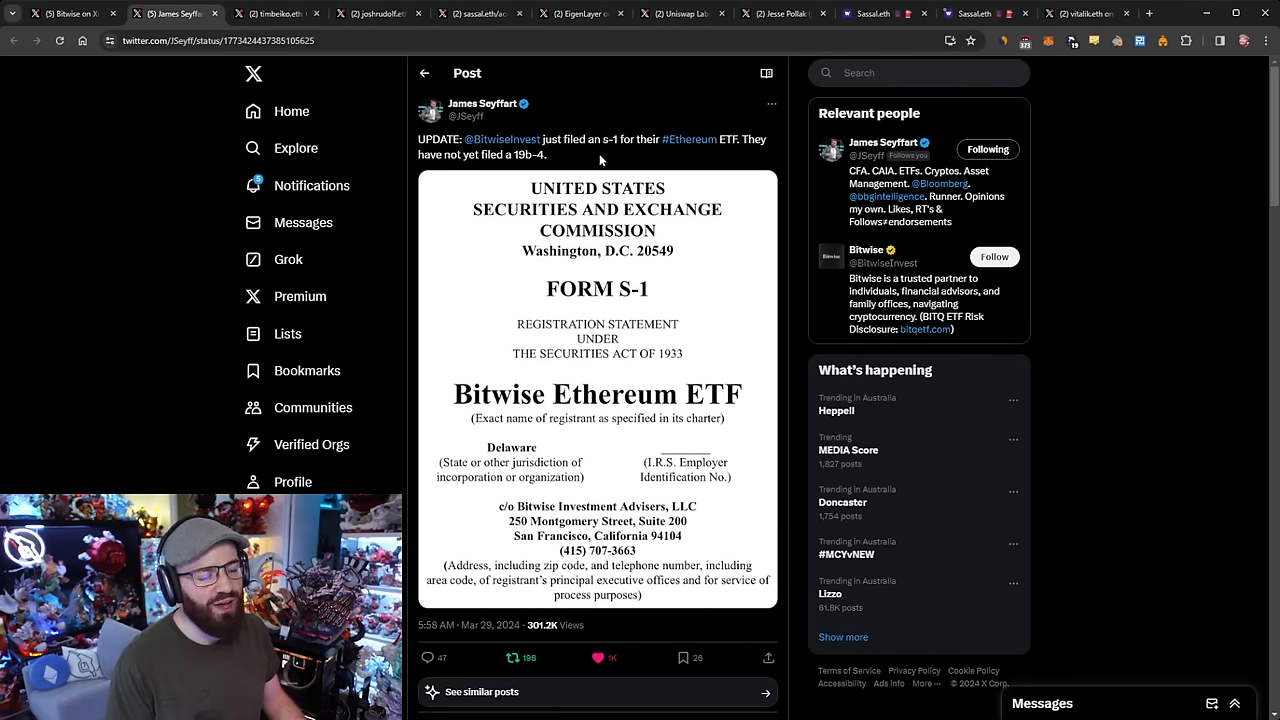
{"action": "scroll", "scroll_direction": "down", "scroll_amount": 3}
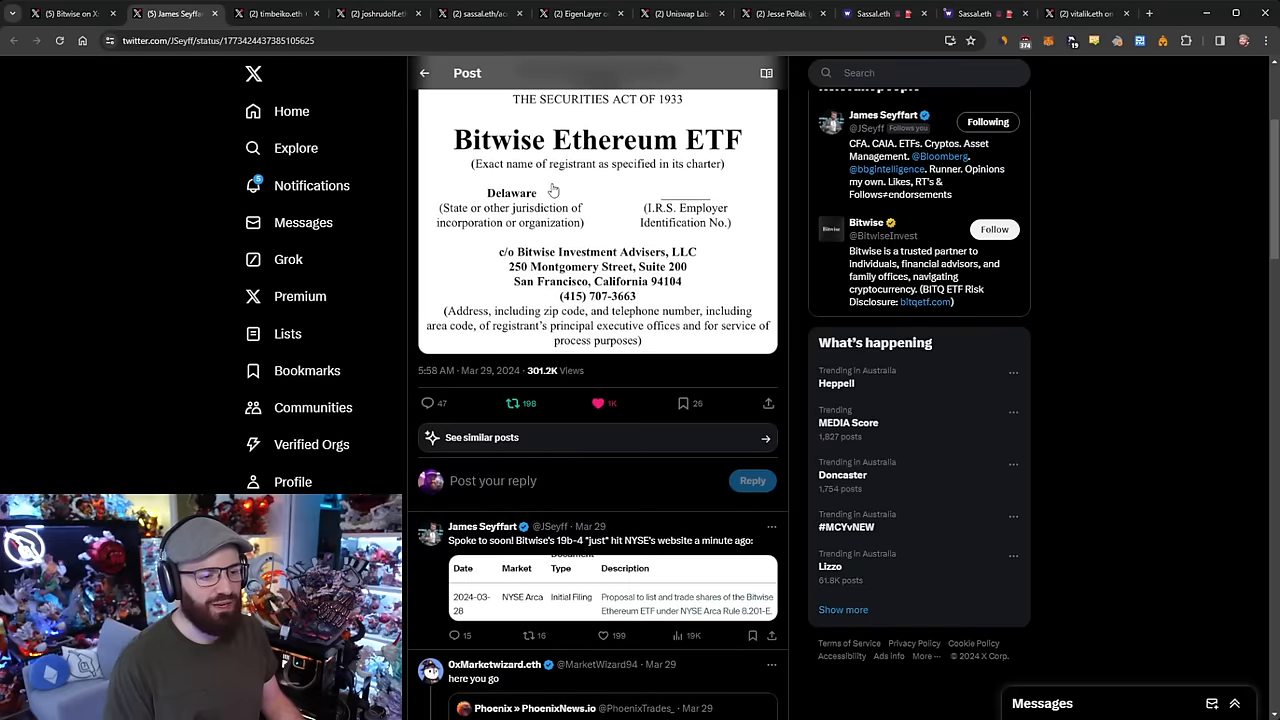
{"action": "scroll", "scroll_direction": "down", "scroll_amount": 3}
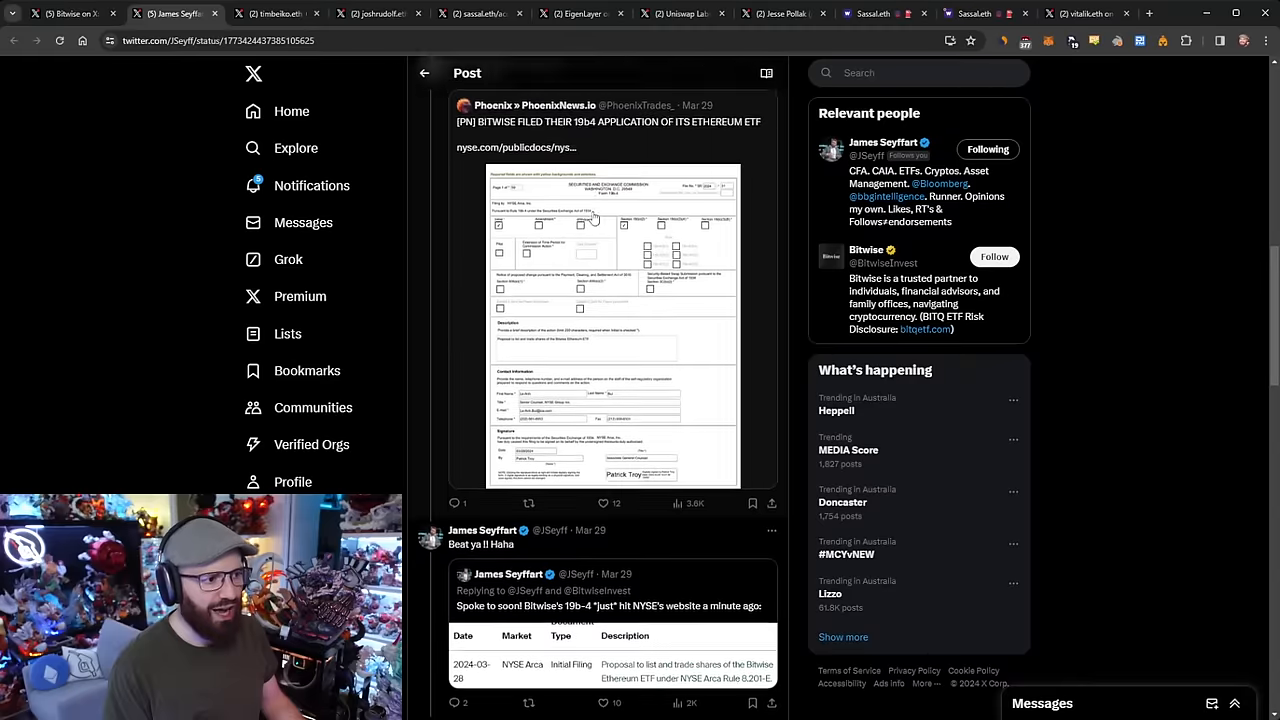
{"action": "scroll", "scroll_direction": "down", "scroll_amount": 3}
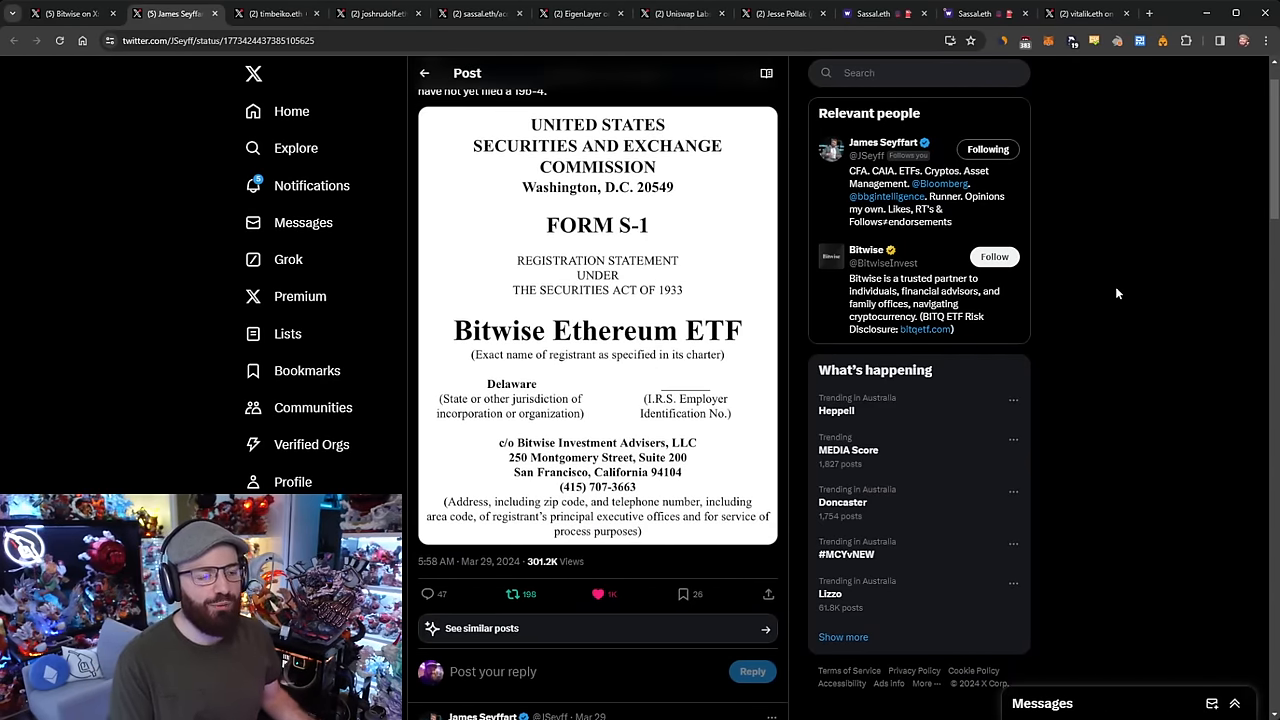
{"action": "scroll", "scroll_direction": "up", "scroll_amount": 3}
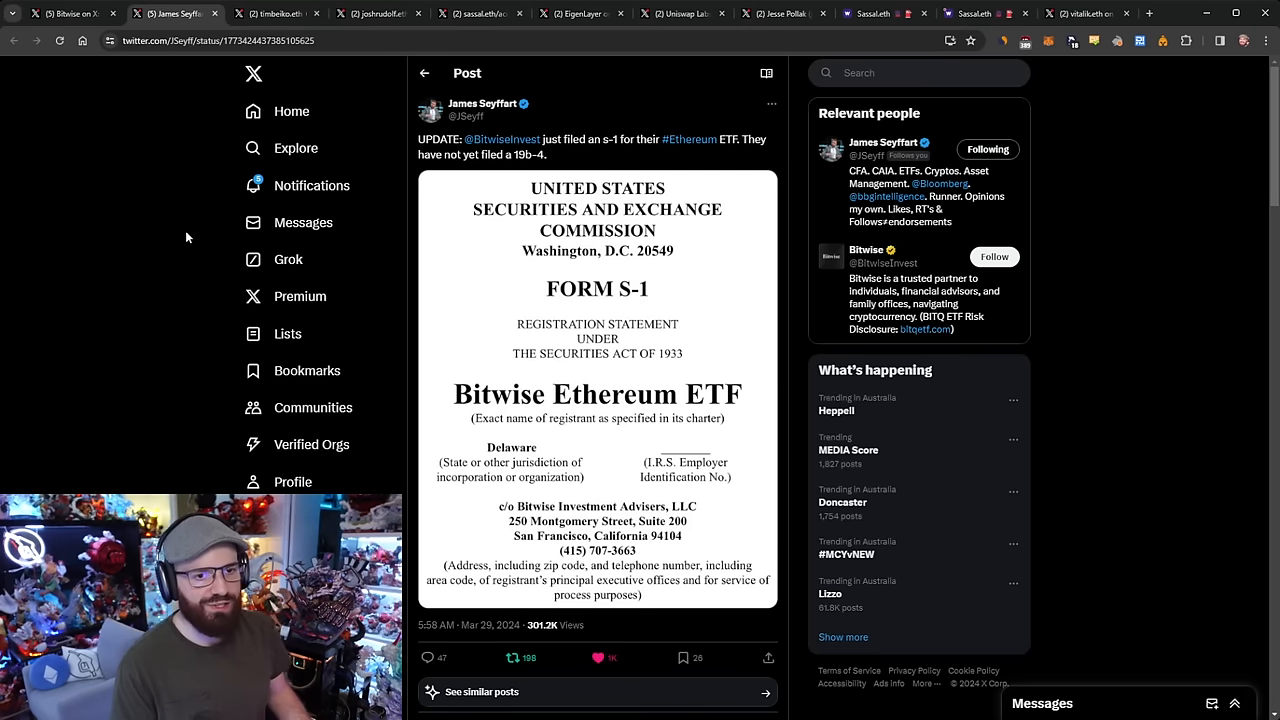
{"action": "mouse_move", "coordinate": [196, 200]}
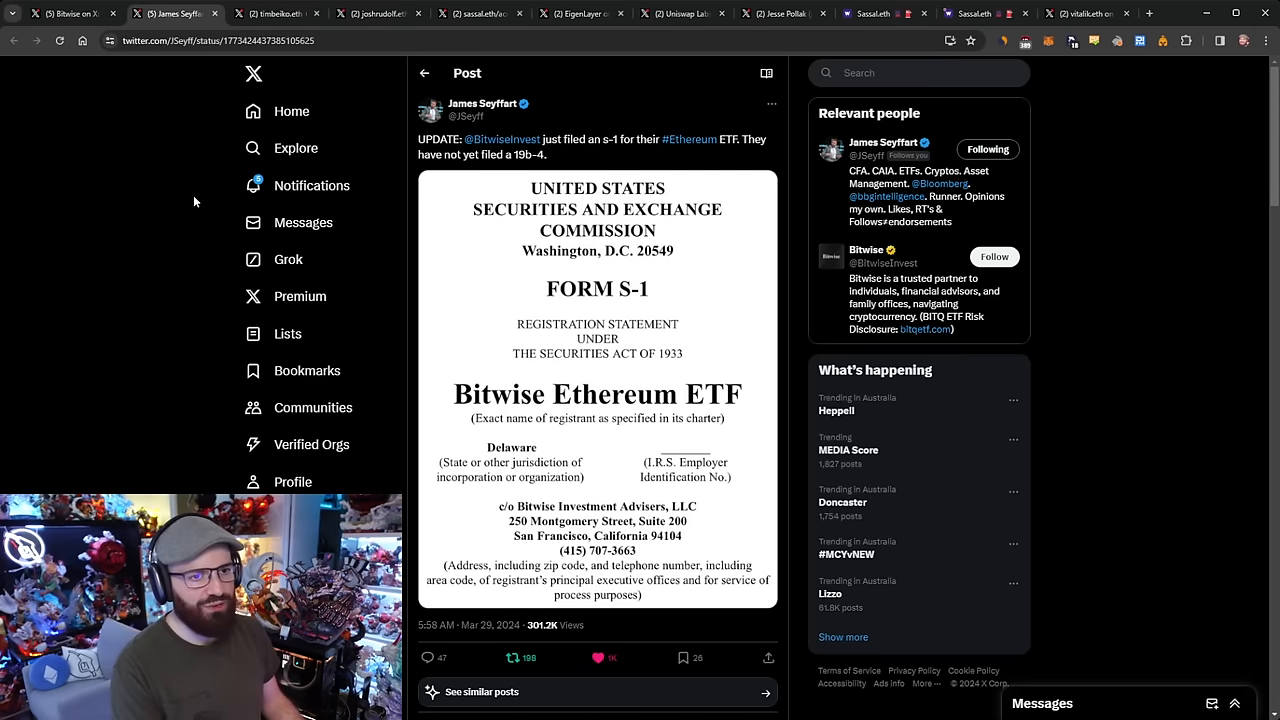
Read through Tim Beiko's ACDE call recap thread, then move to sassal.eth's ePBS post
{"action": "left_click", "coordinate": [276, 12]}
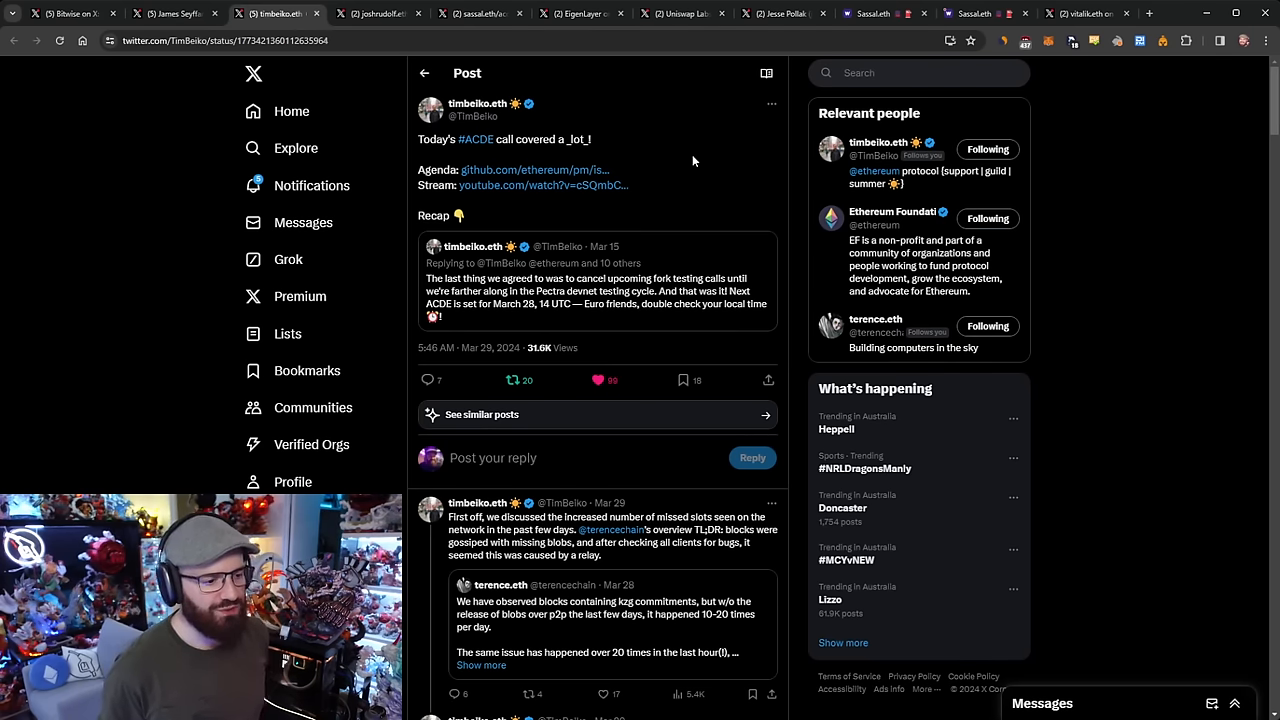
{"action": "scroll", "scroll_direction": "down", "scroll_amount": 3}
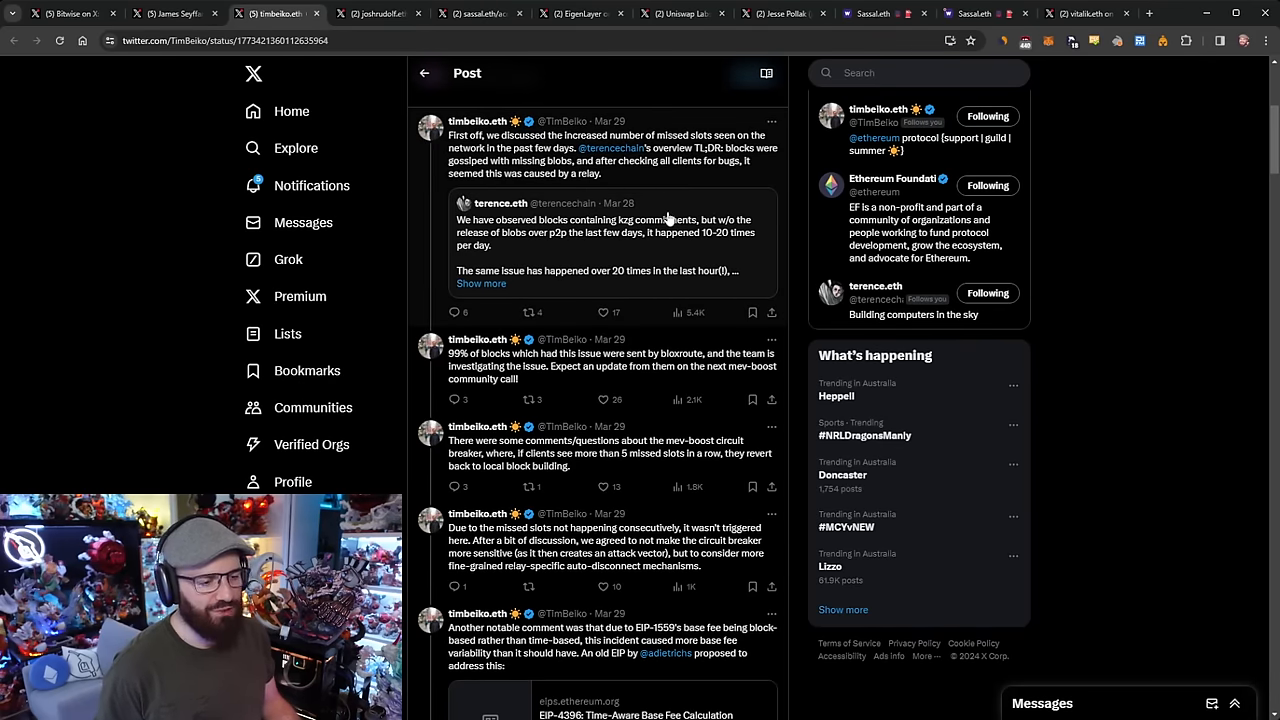
{"action": "mouse_move", "coordinate": [1100, 216]}
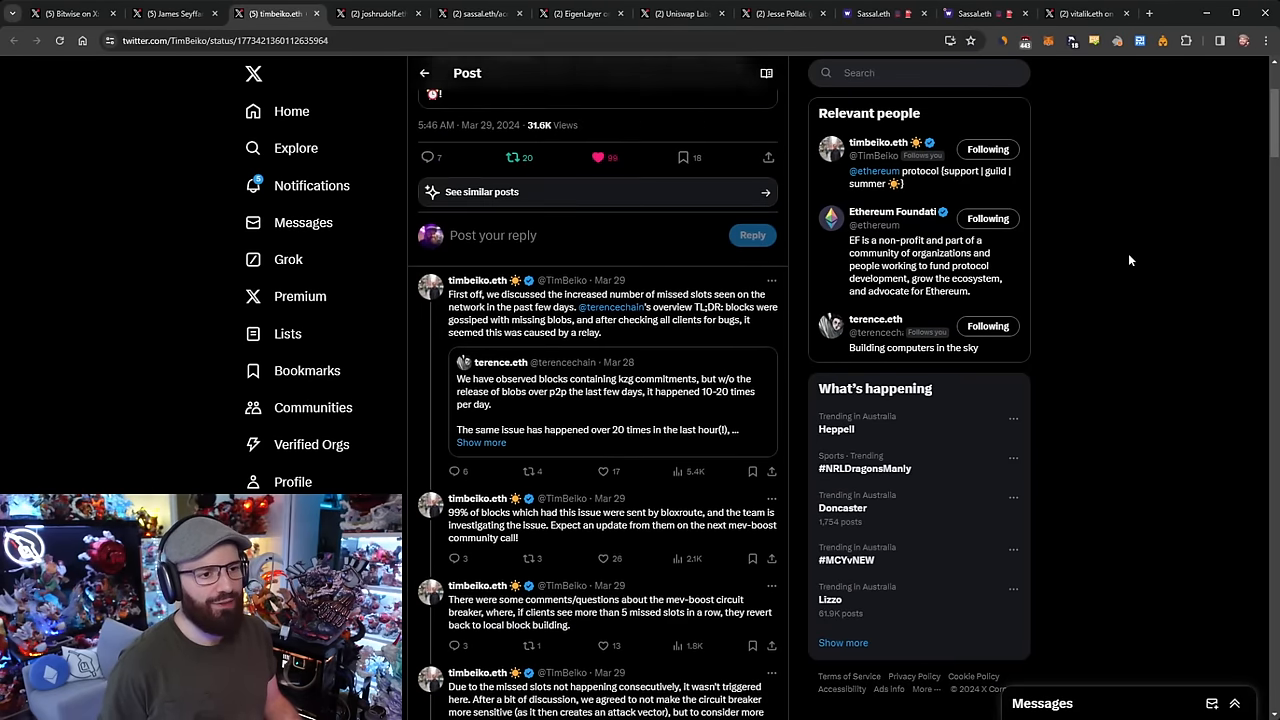
{"action": "scroll", "scroll_direction": "down", "scroll_amount": 3}
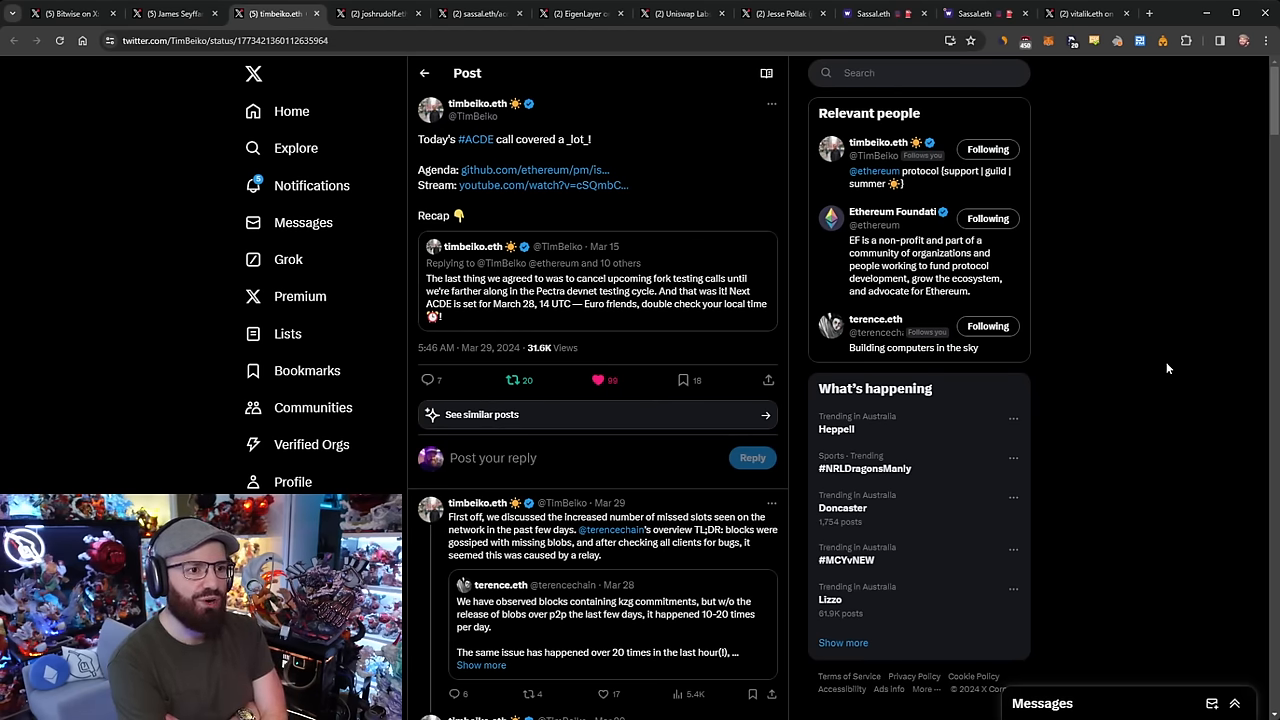
{"action": "left_click", "coordinate": [480, 12]}
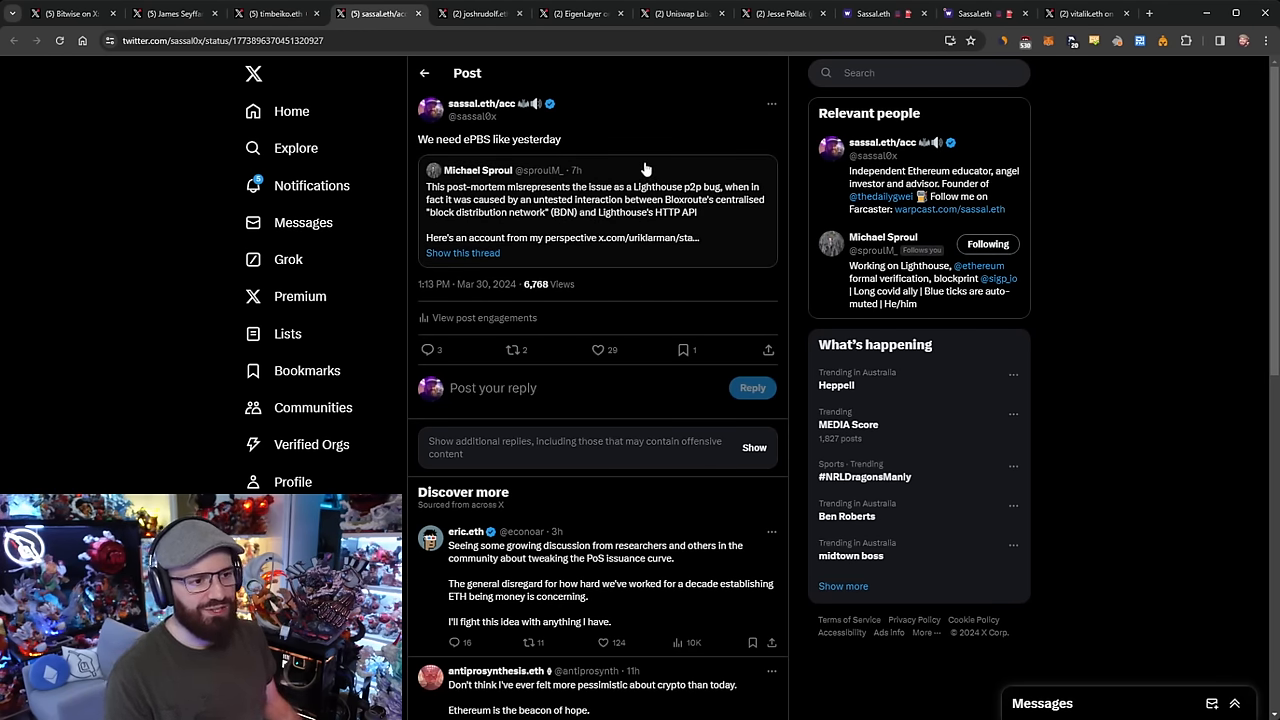
{"action": "mouse_move", "coordinate": [616, 146]}
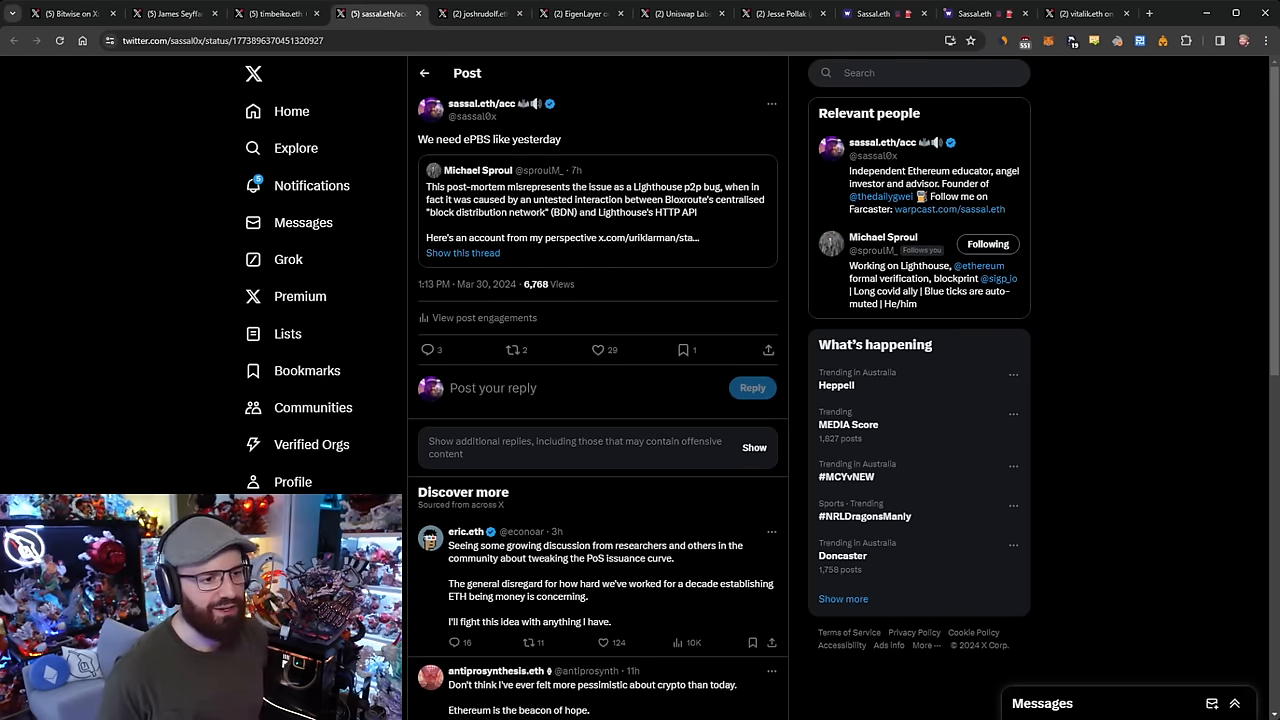
Open Michael Sproul's quoted thread disputing the Lighthouse p2p bug post-mortem
{"action": "left_click", "coordinate": [598, 212]}
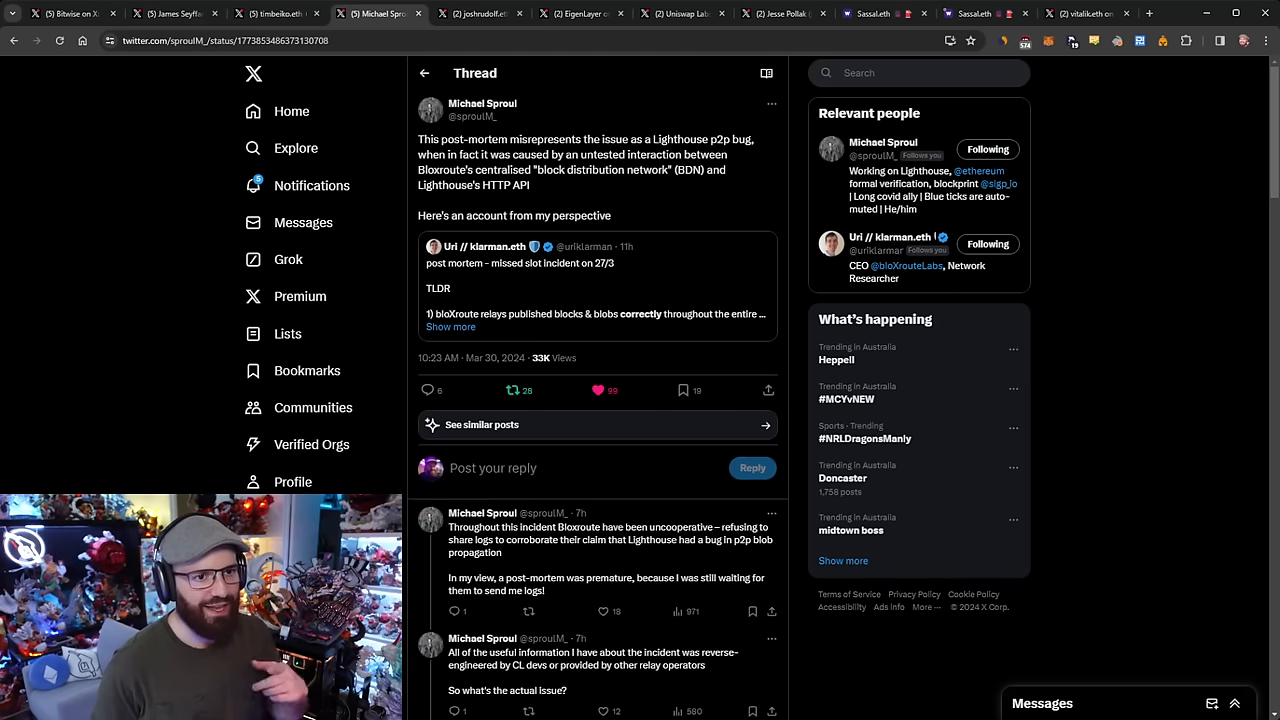
Go via the ACDE recap tab to joshrudolf.eth's Verkle Implementers Call #15 recap post
{"action": "left_click", "coordinate": [276, 12]}
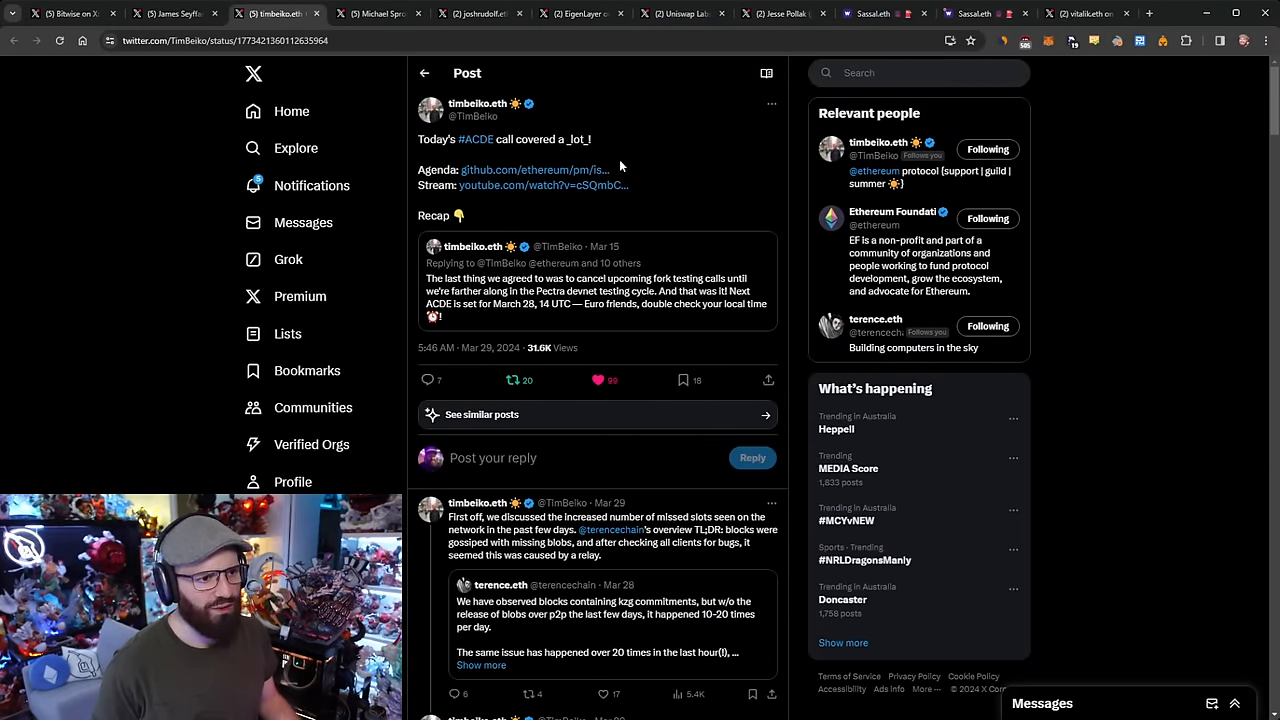
{"action": "left_click", "coordinate": [480, 12]}
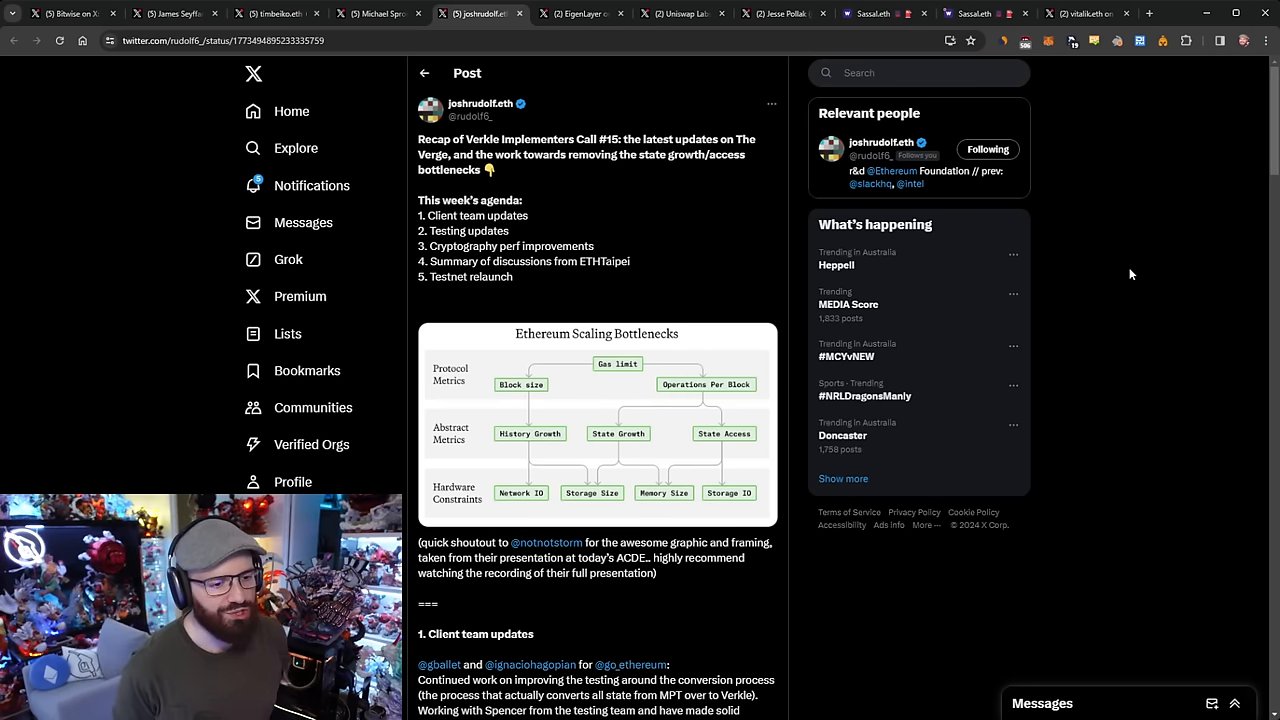
{"action": "scroll", "scroll_direction": "down", "scroll_amount": 3}
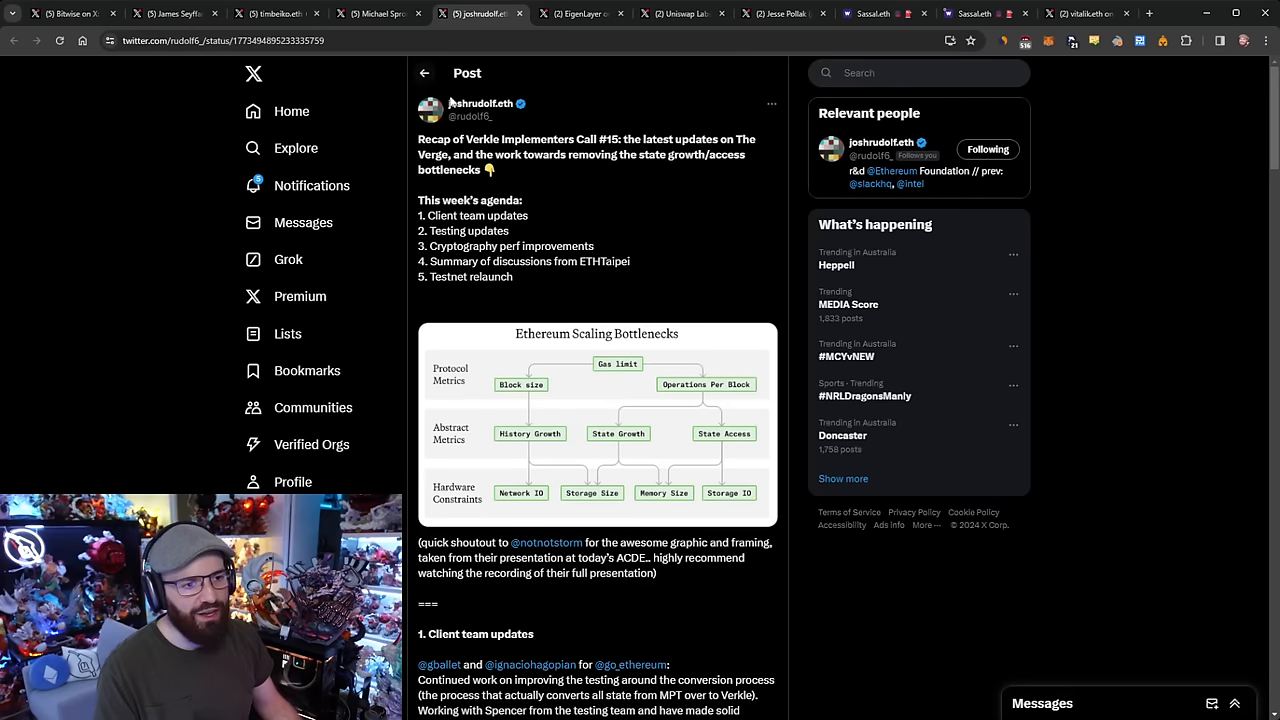
{"action": "mouse_move", "coordinate": [572, 178]}
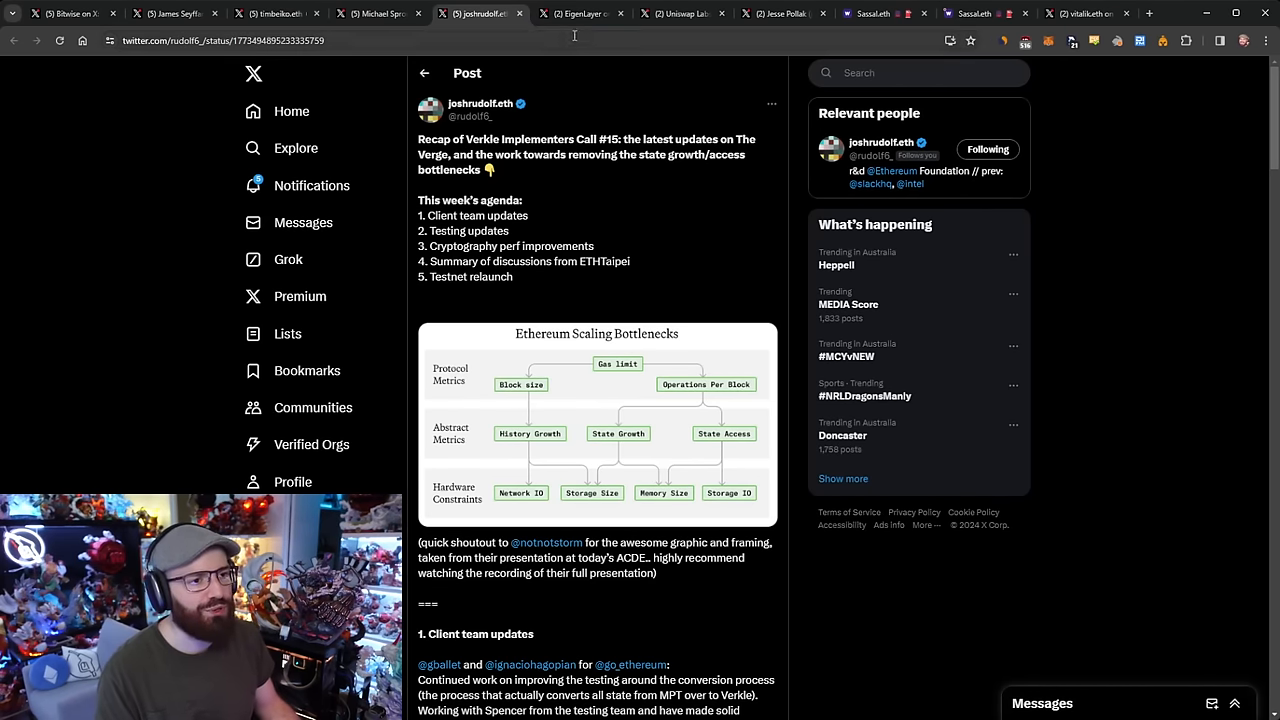
{"action": "left_click", "coordinate": [580, 12]}
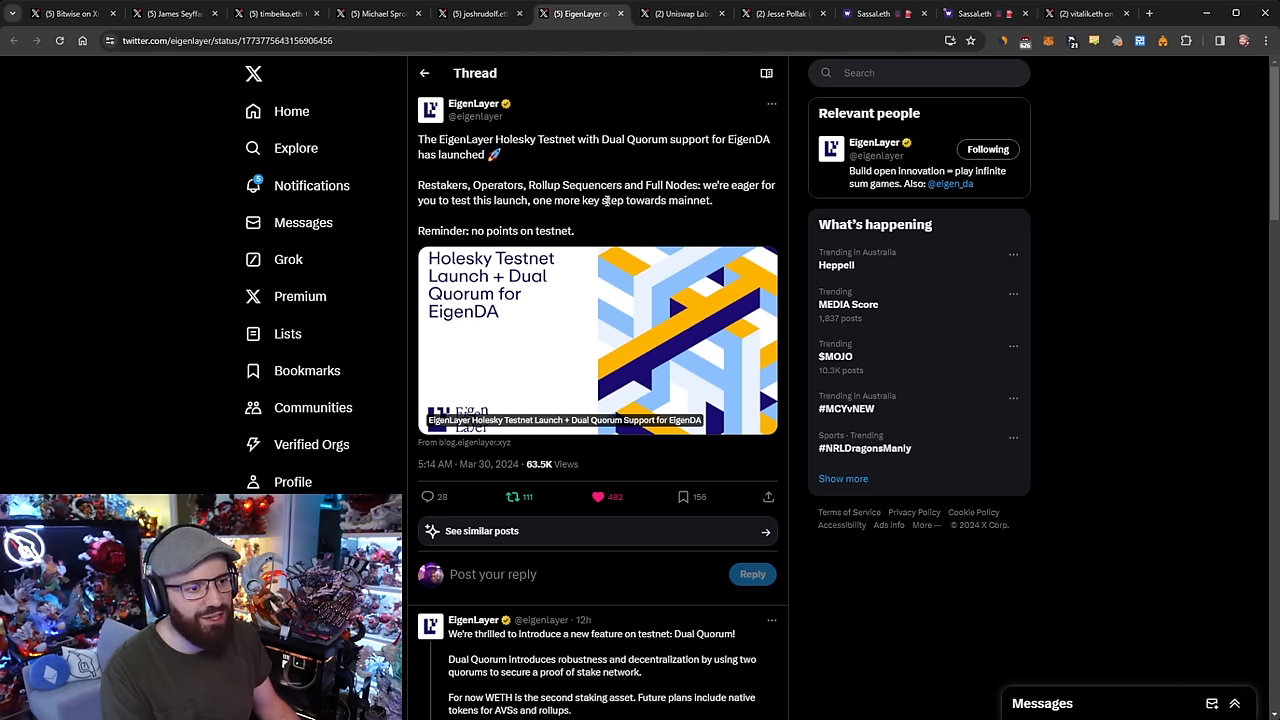
{"action": "mouse_move", "coordinate": [604, 192]}
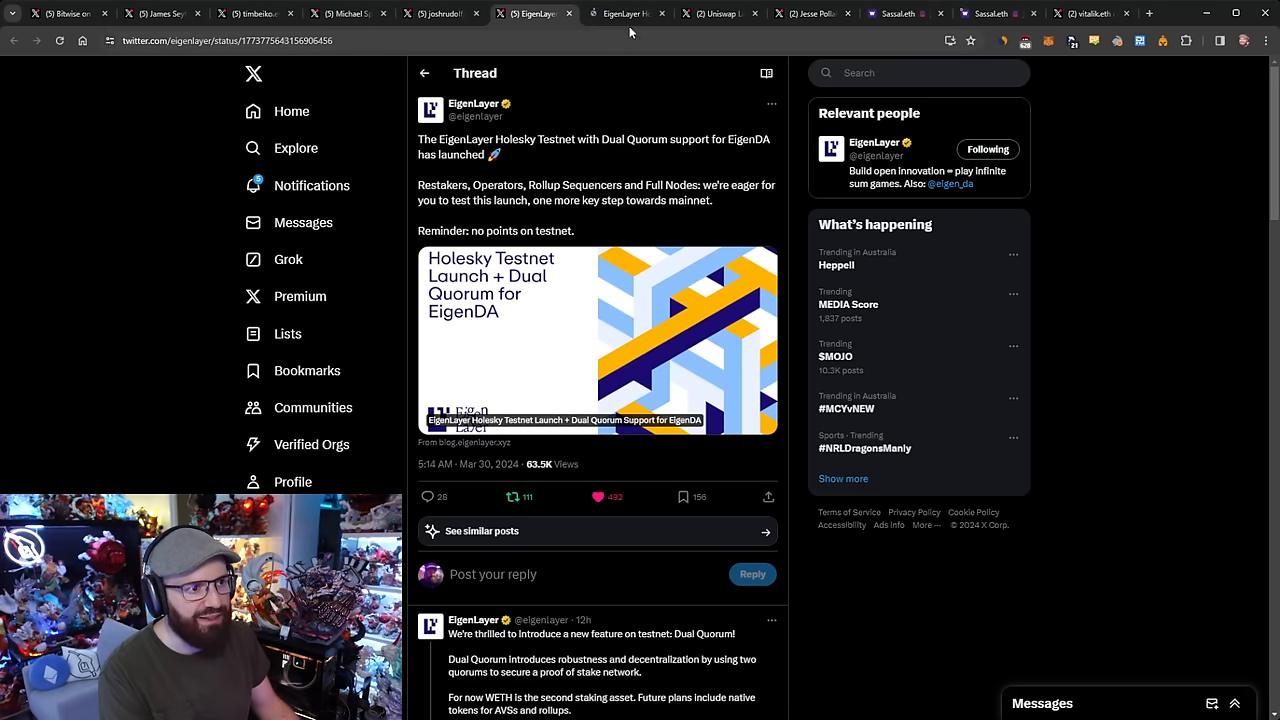
{"action": "scroll", "scroll_direction": "down", "scroll_amount": 3}
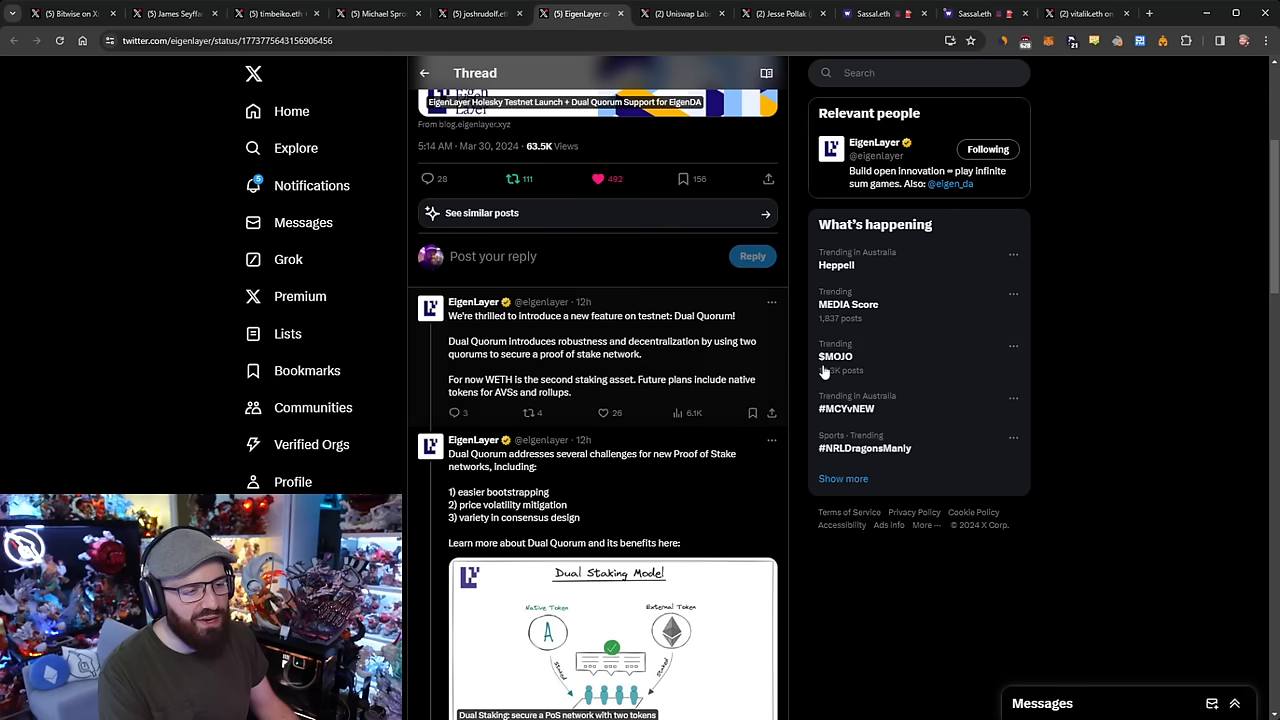
{"action": "mouse_move", "coordinate": [1098, 356]}
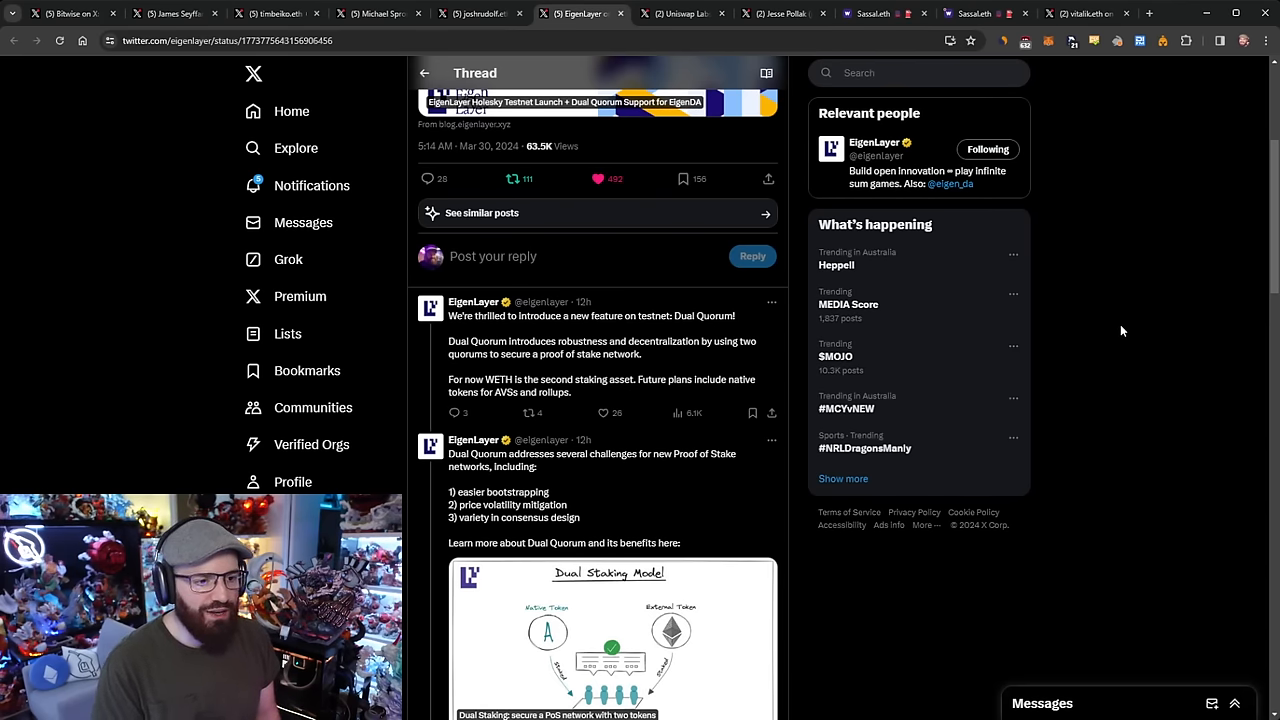
{"action": "scroll", "scroll_direction": "down", "scroll_amount": 3}
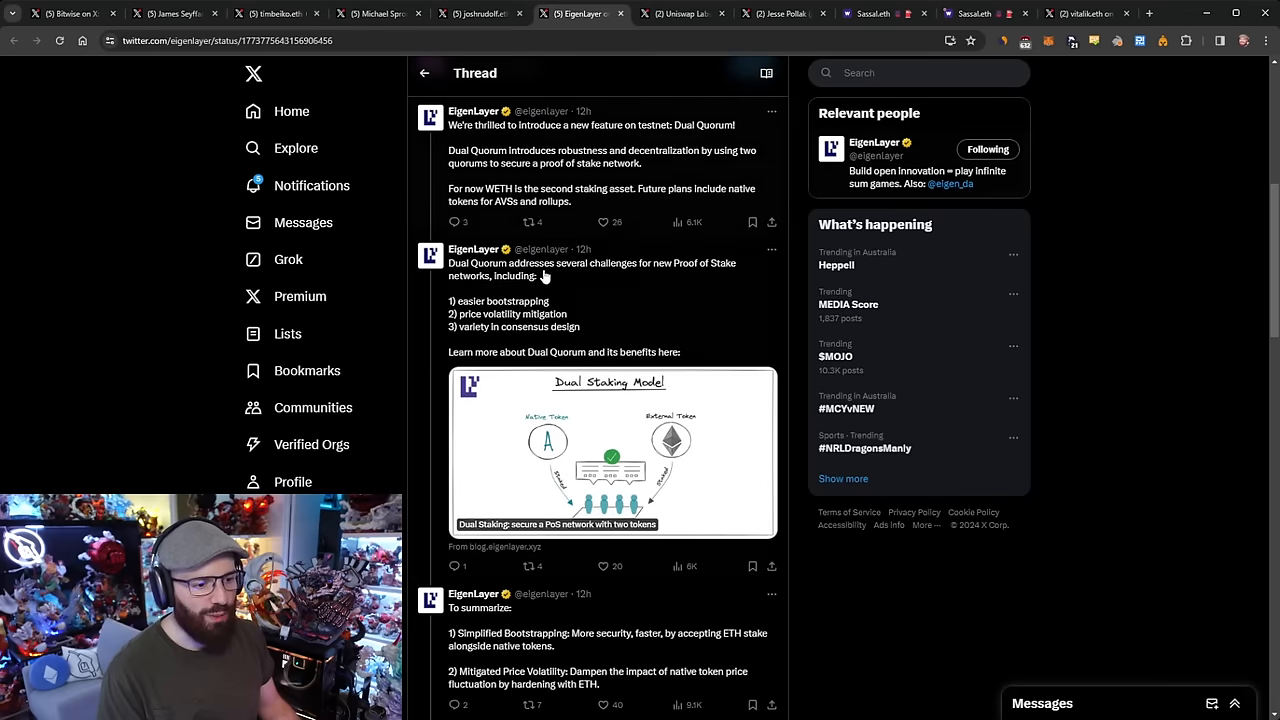
{"action": "mouse_move", "coordinate": [1164, 320]}
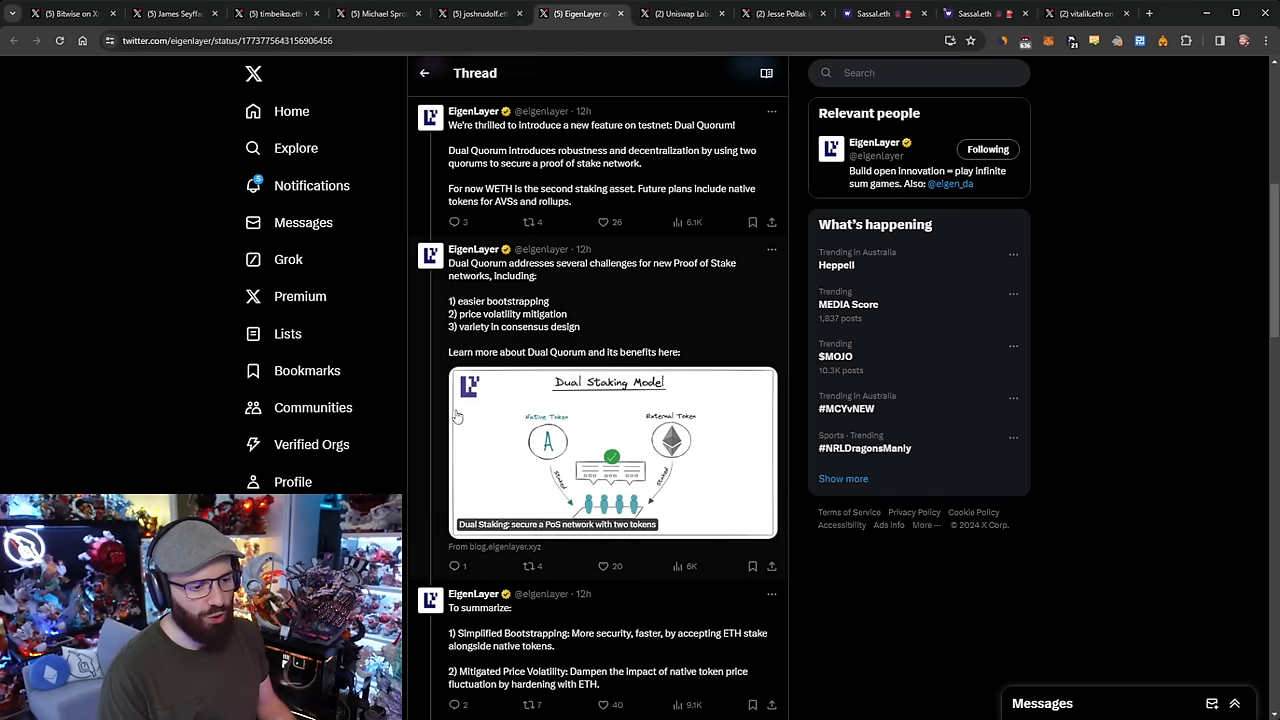
{"action": "mouse_move", "coordinate": [1110, 488]}
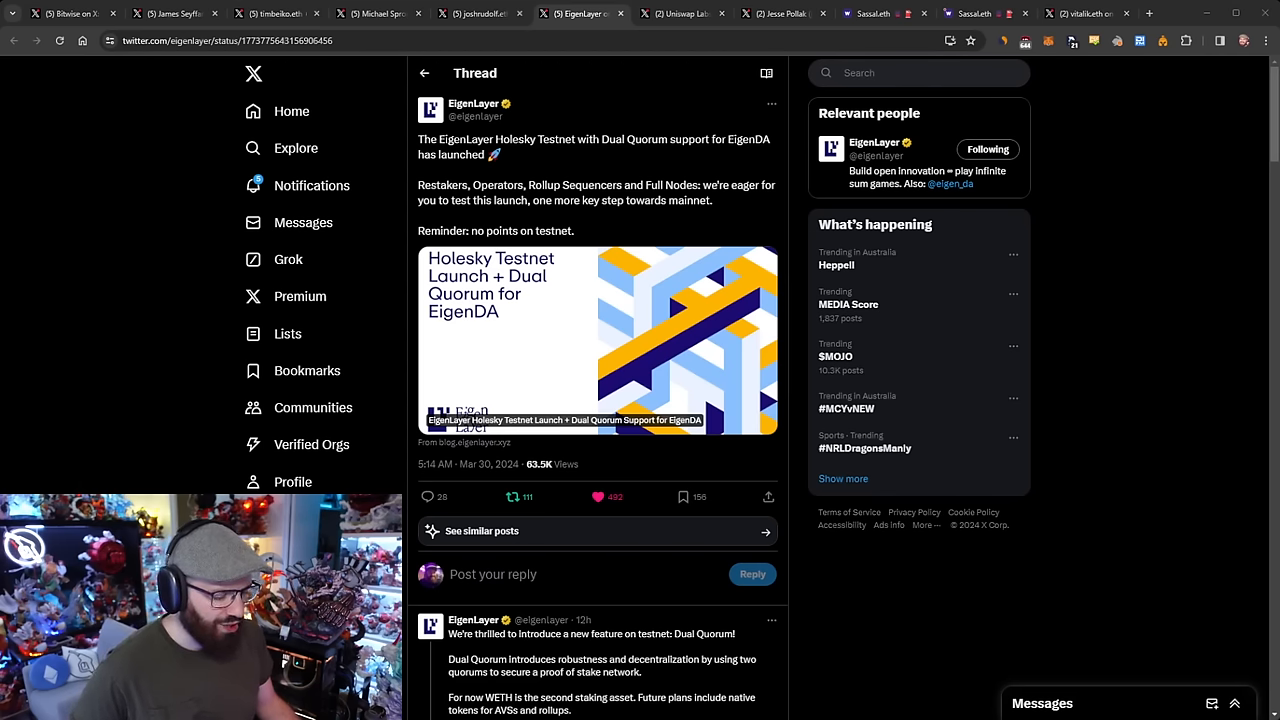
{"action": "mouse_move", "coordinate": [1216, 454]}
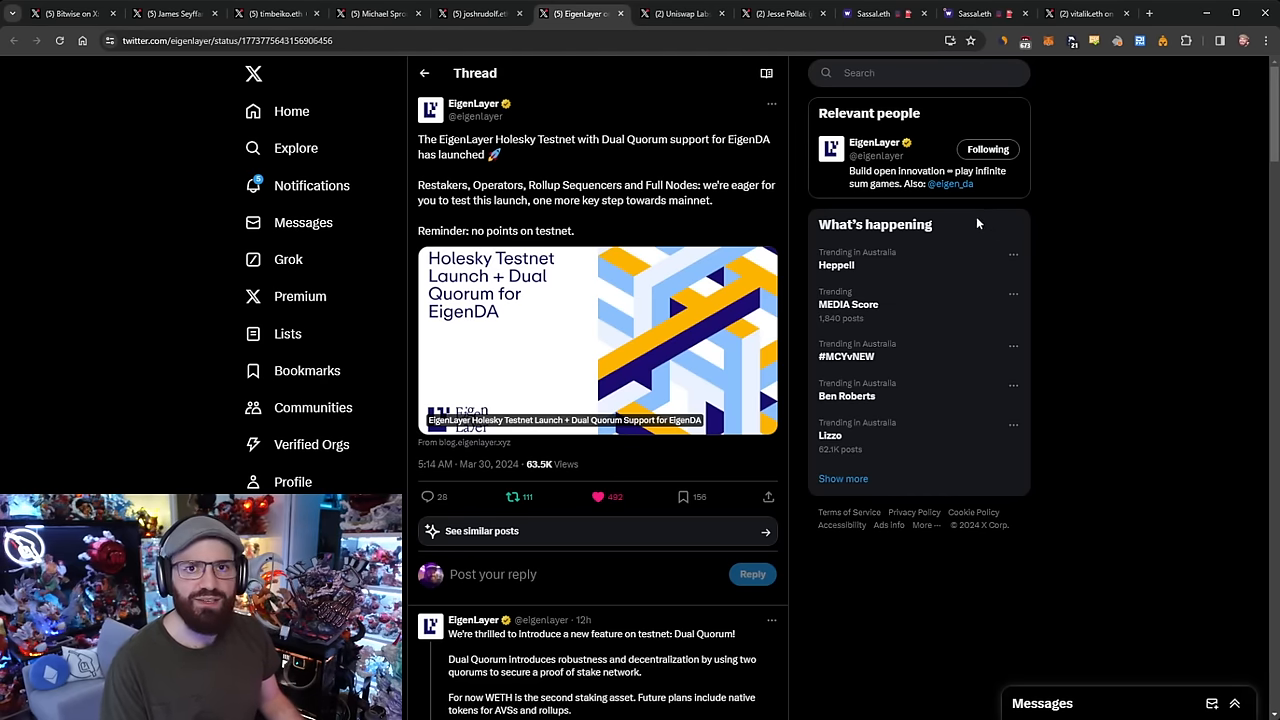
{"action": "left_click", "coordinate": [684, 12]}
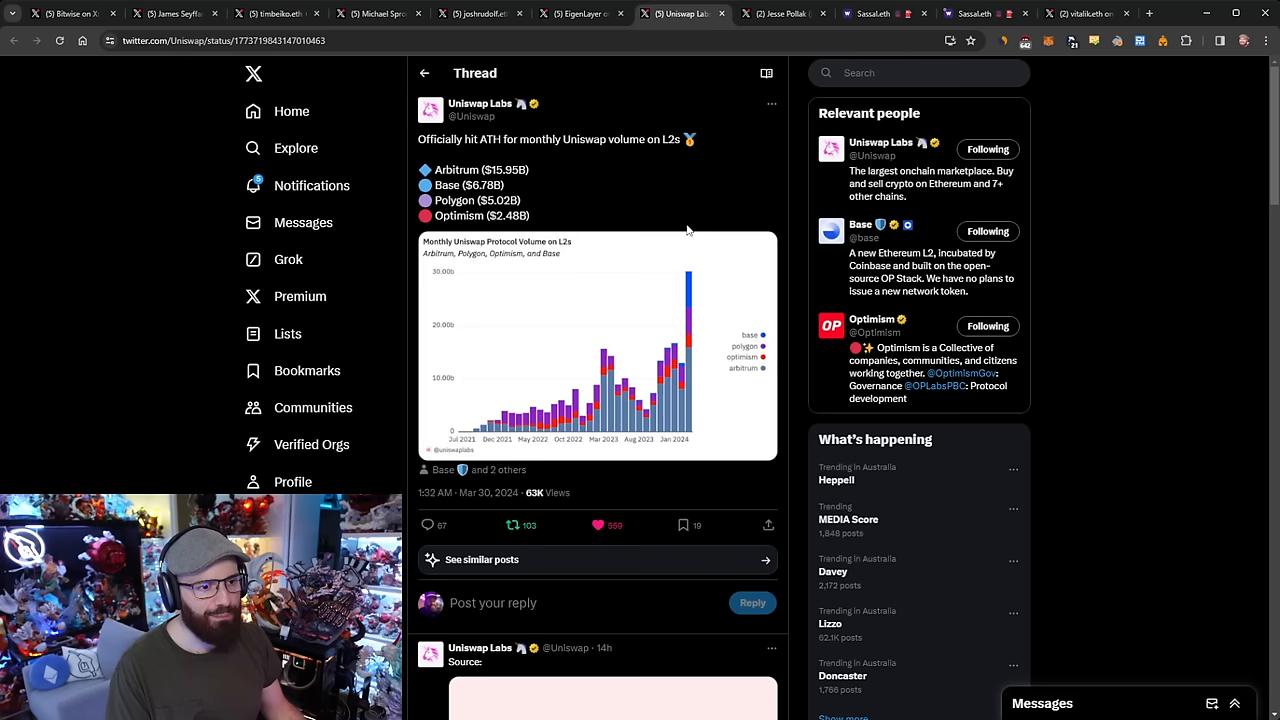
{"action": "mouse_move", "coordinate": [684, 220]}
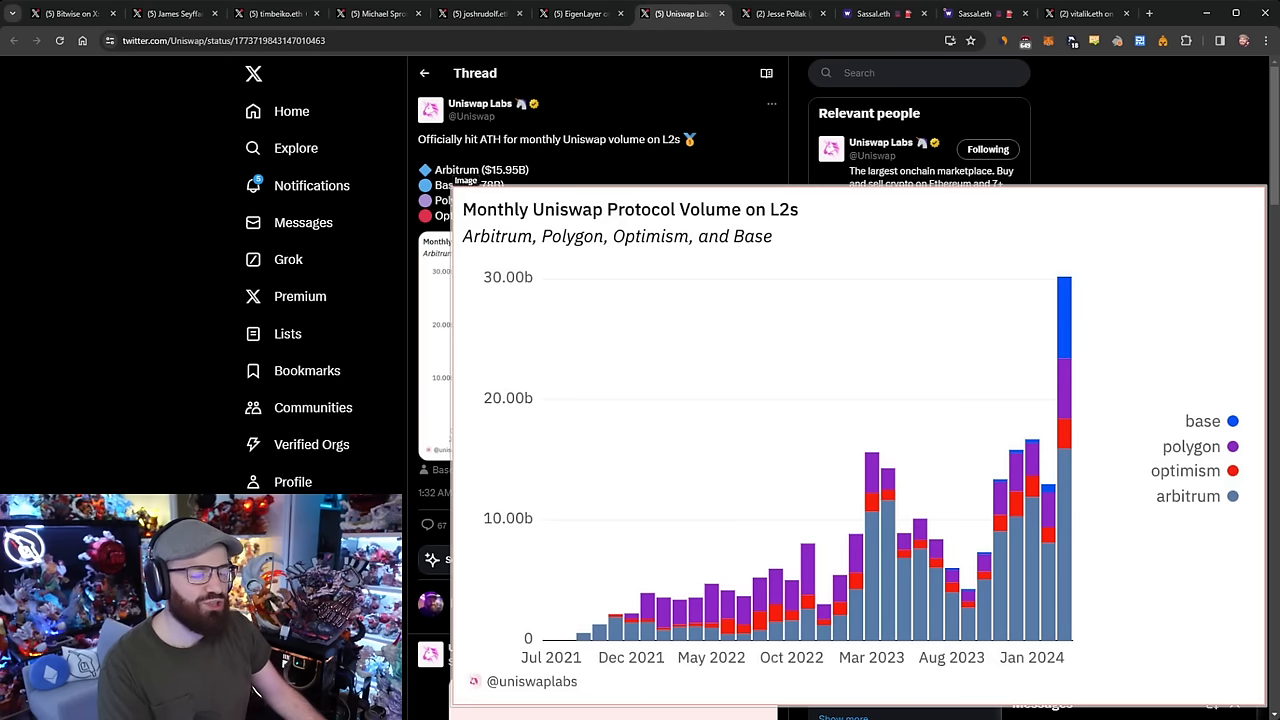
{"action": "mouse_move", "coordinate": [556, 288]}
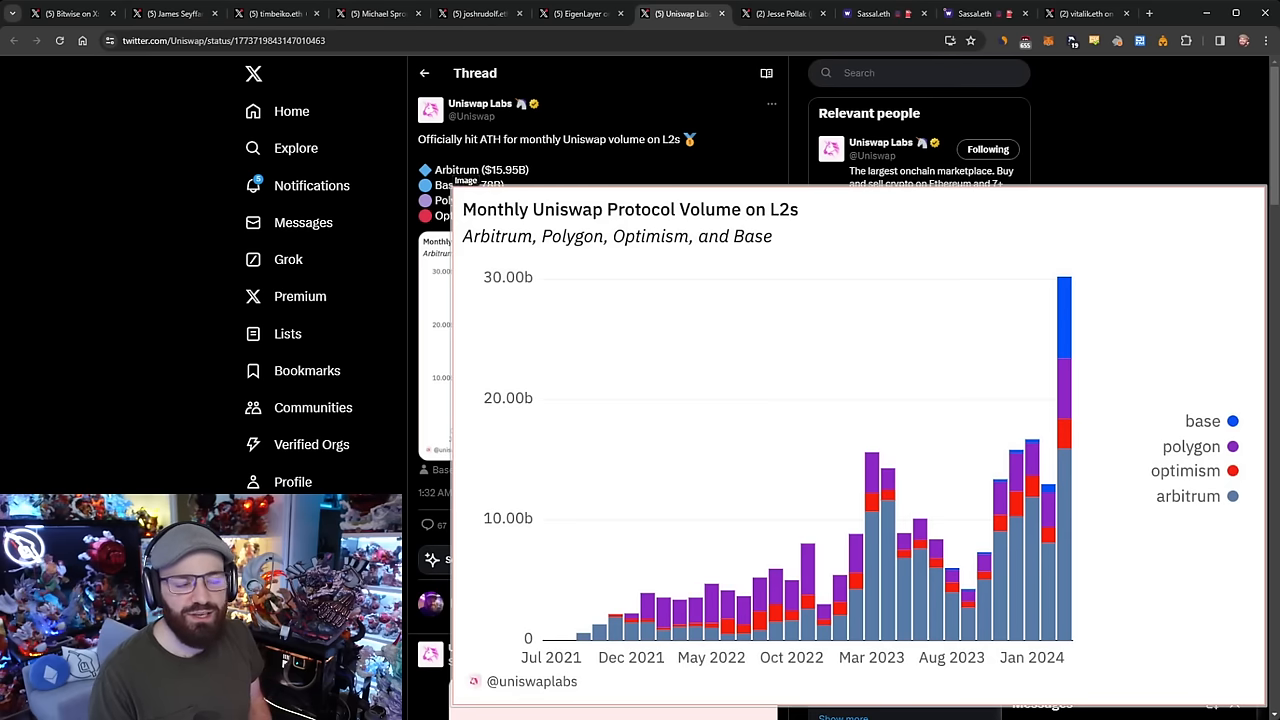
{"action": "mouse_move", "coordinate": [552, 288]}
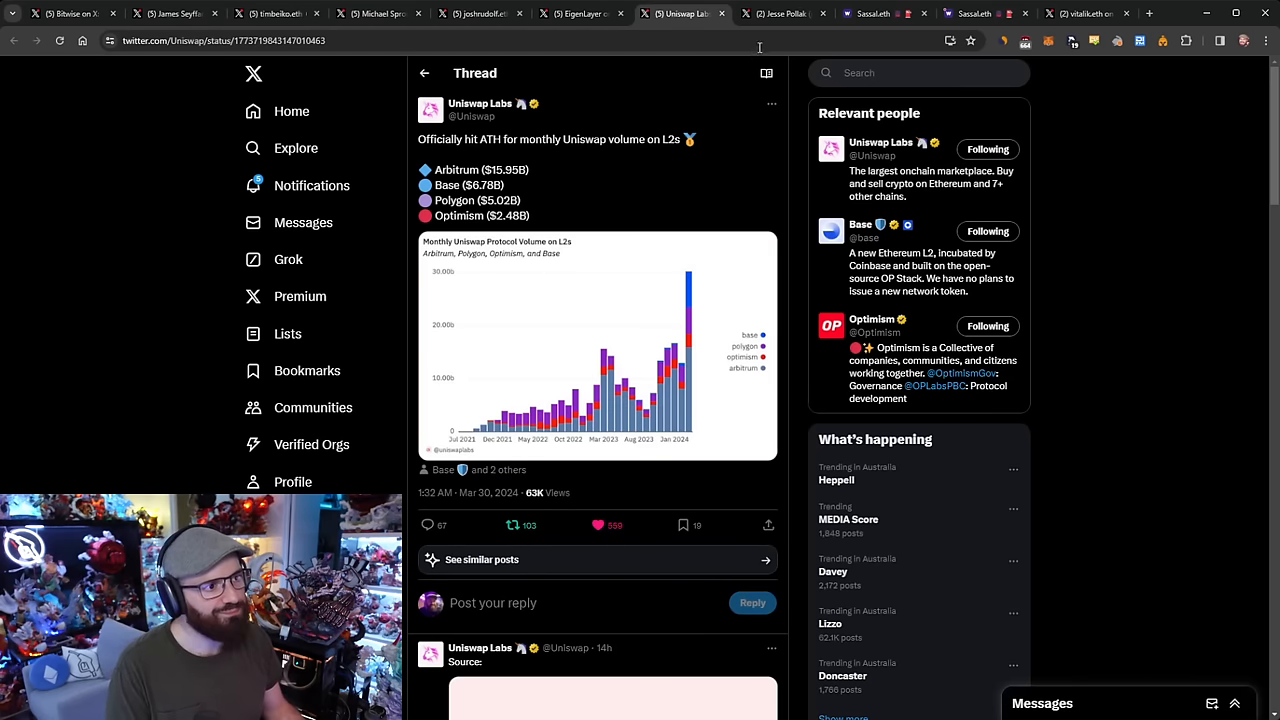
Open Jesse Pollak's post on Base's gas target increase and its gas chart
{"action": "left_click", "coordinate": [784, 12]}
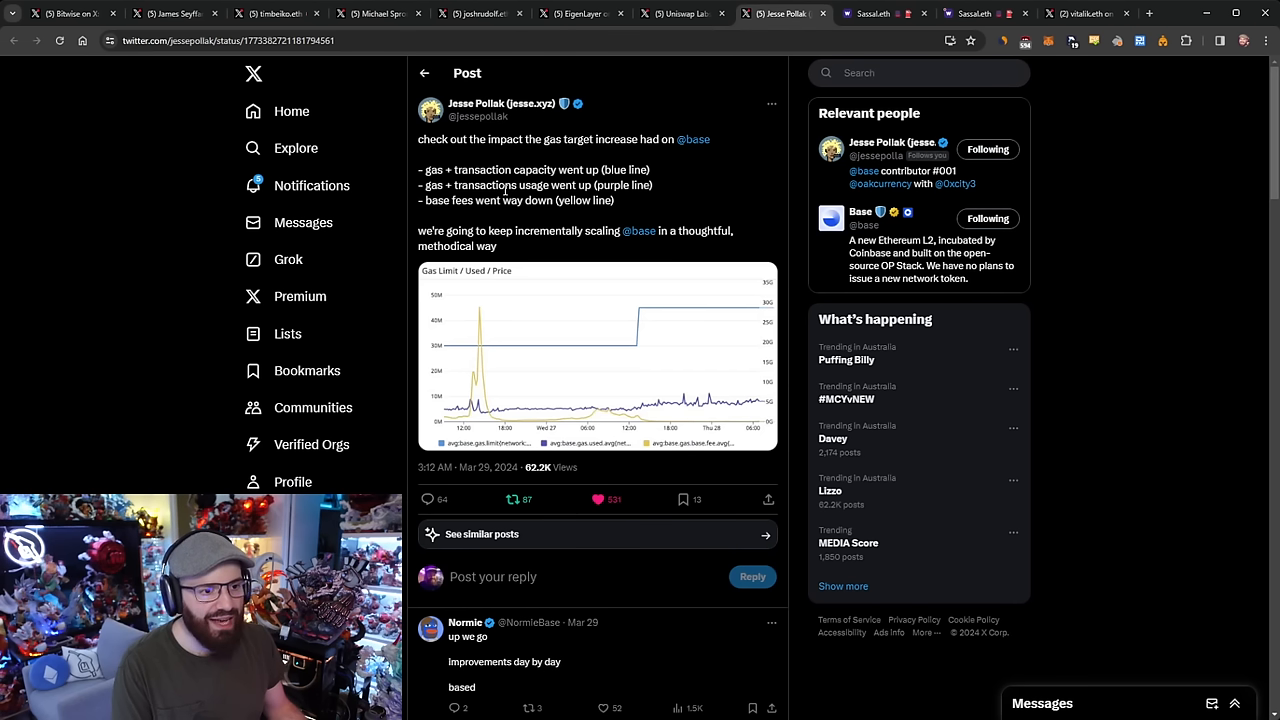
{"action": "mouse_move", "coordinate": [680, 328]}
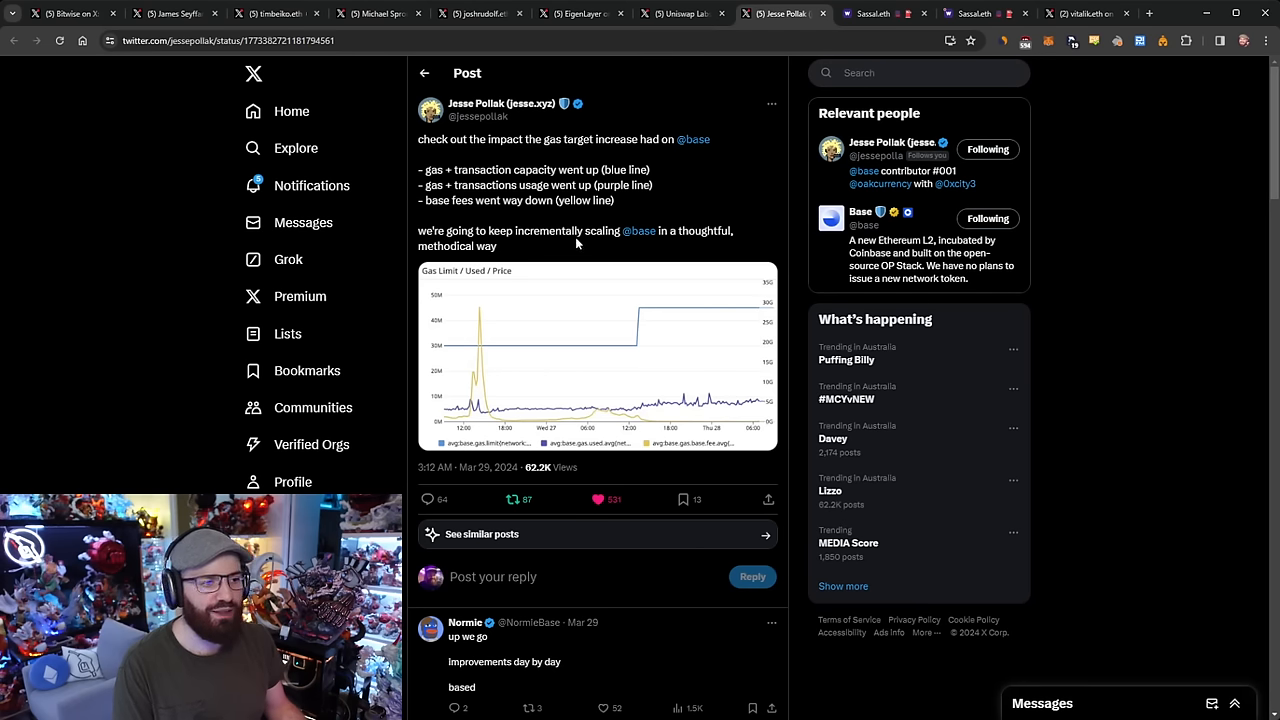
{"action": "mouse_move", "coordinate": [558, 248]}
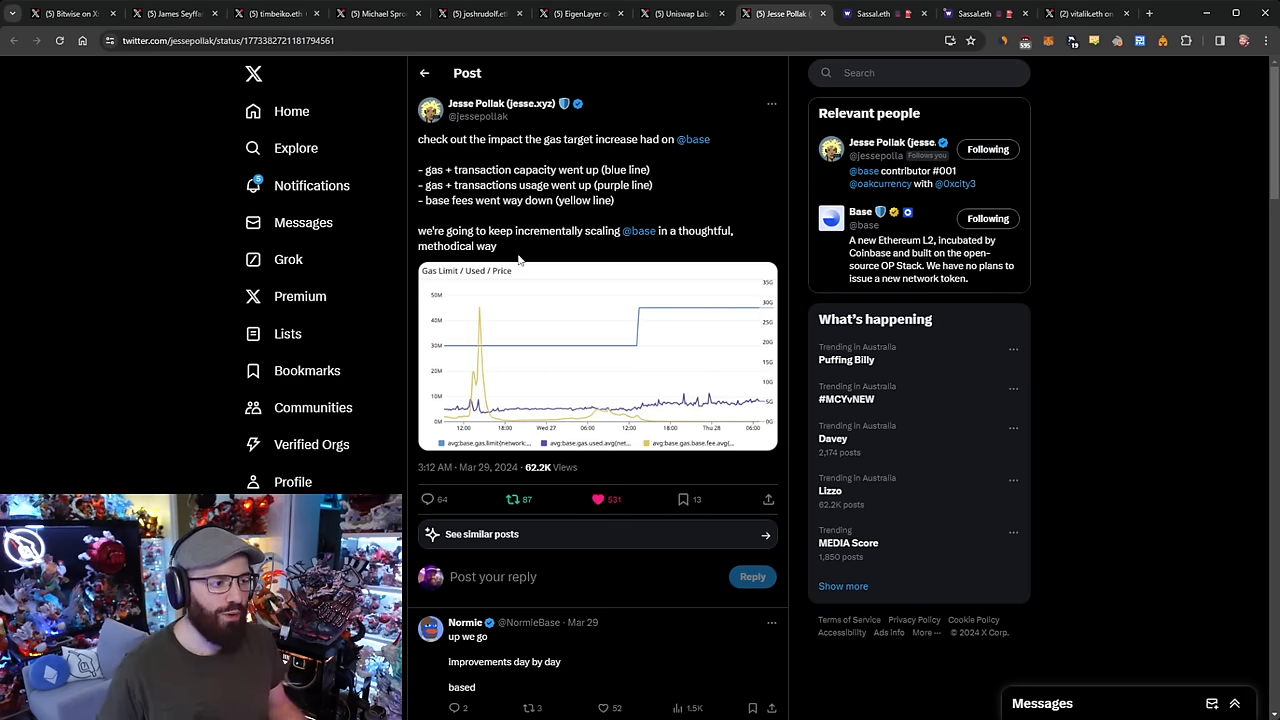
{"action": "left_click", "coordinate": [596, 356]}
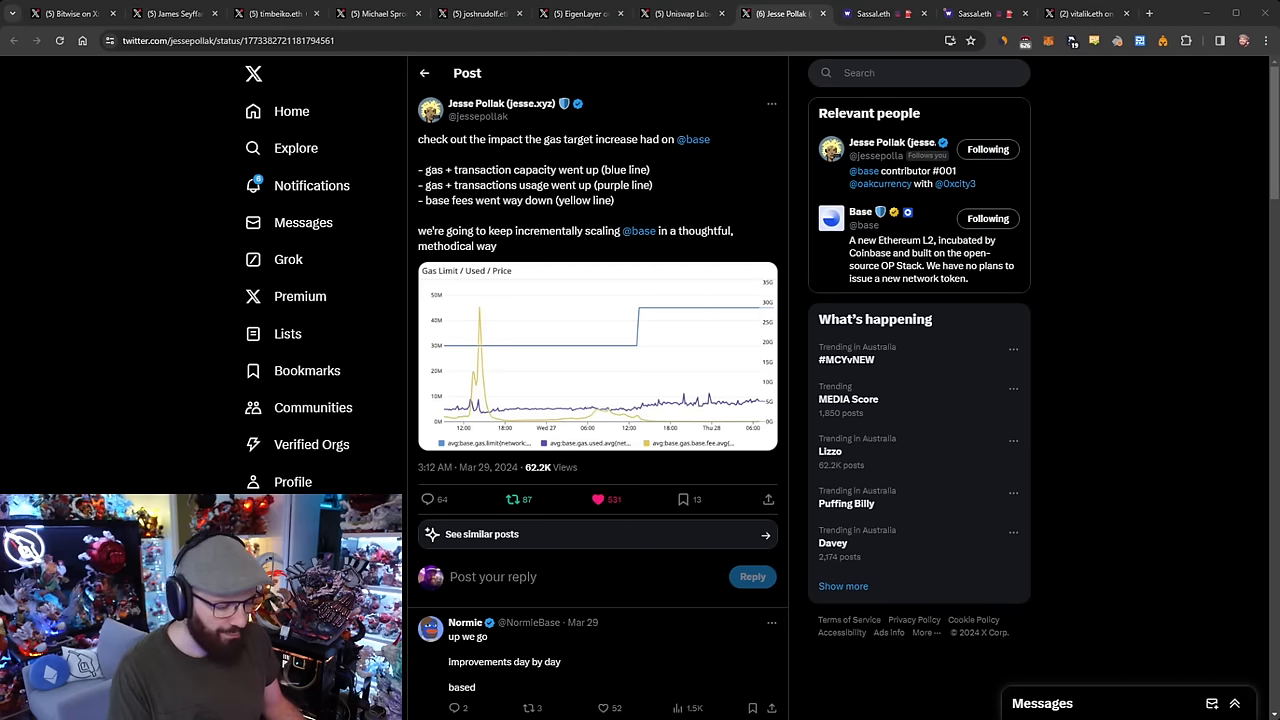
{"action": "mouse_move", "coordinate": [1104, 324]}
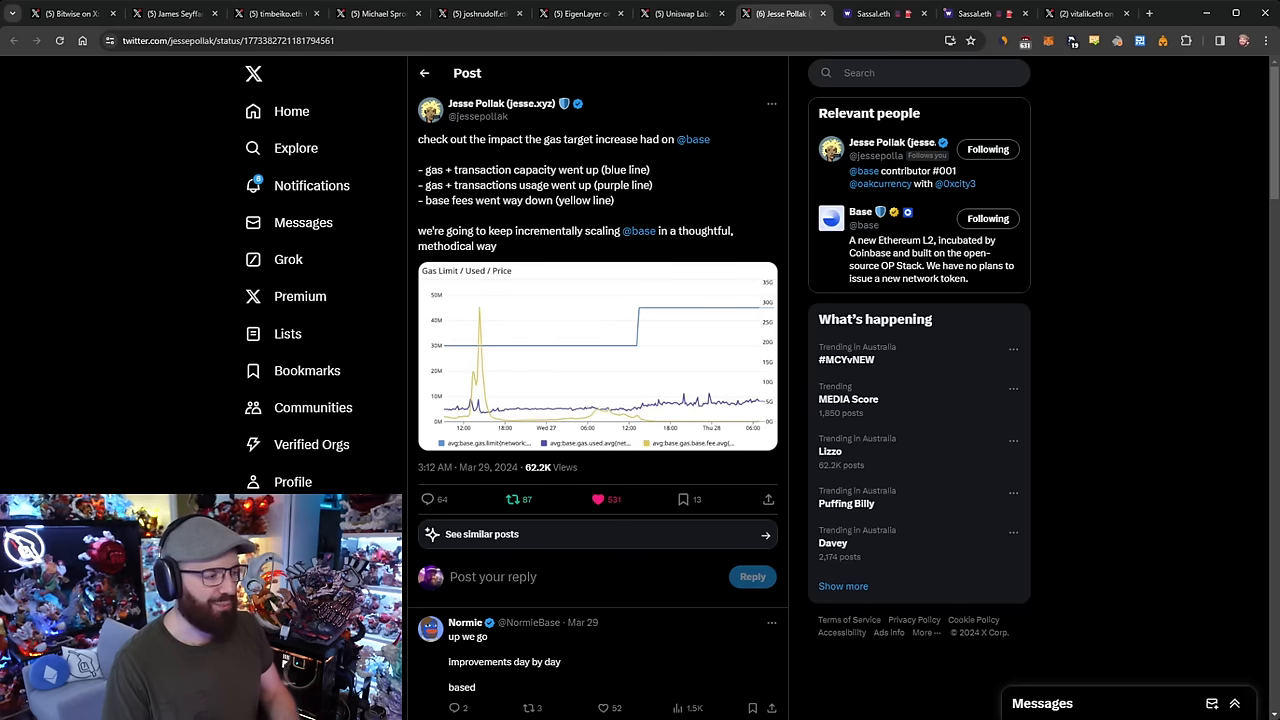
{"action": "mouse_move", "coordinate": [808, 218]}
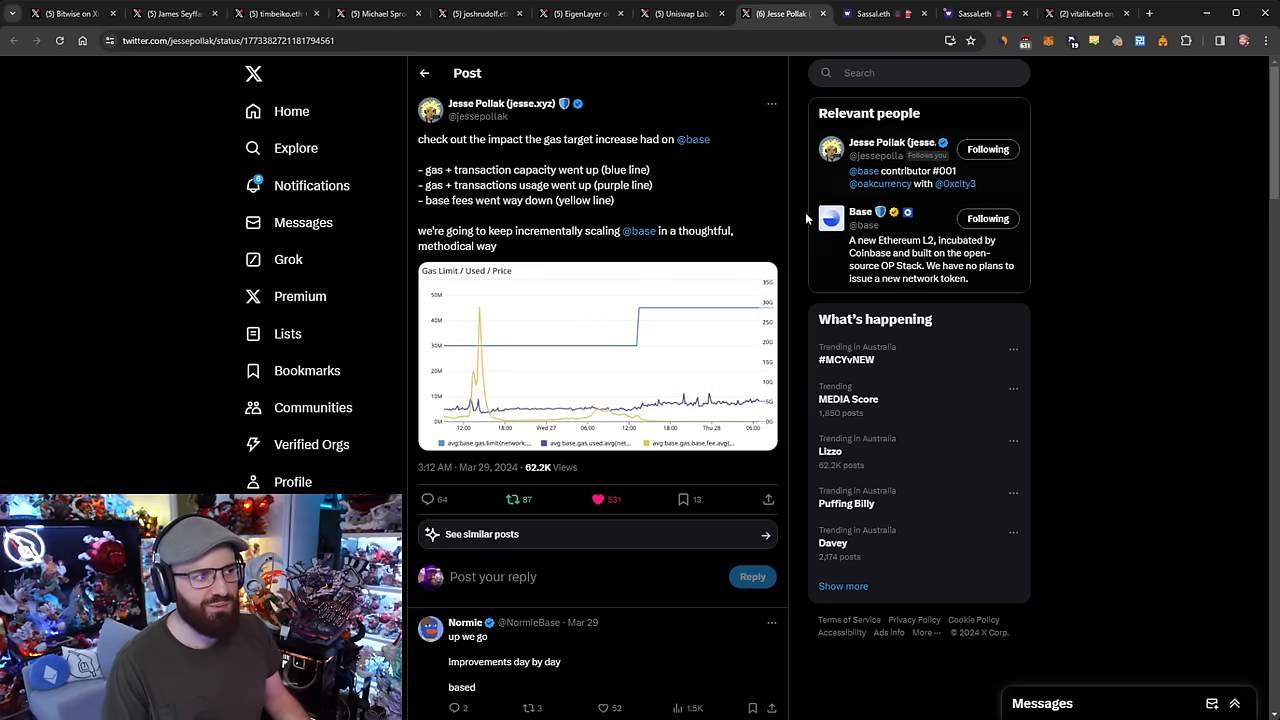
Switch to sassal.eth's Warpcast cast about AggLayer and shared sequencers
{"action": "left_click", "coordinate": [872, 12]}
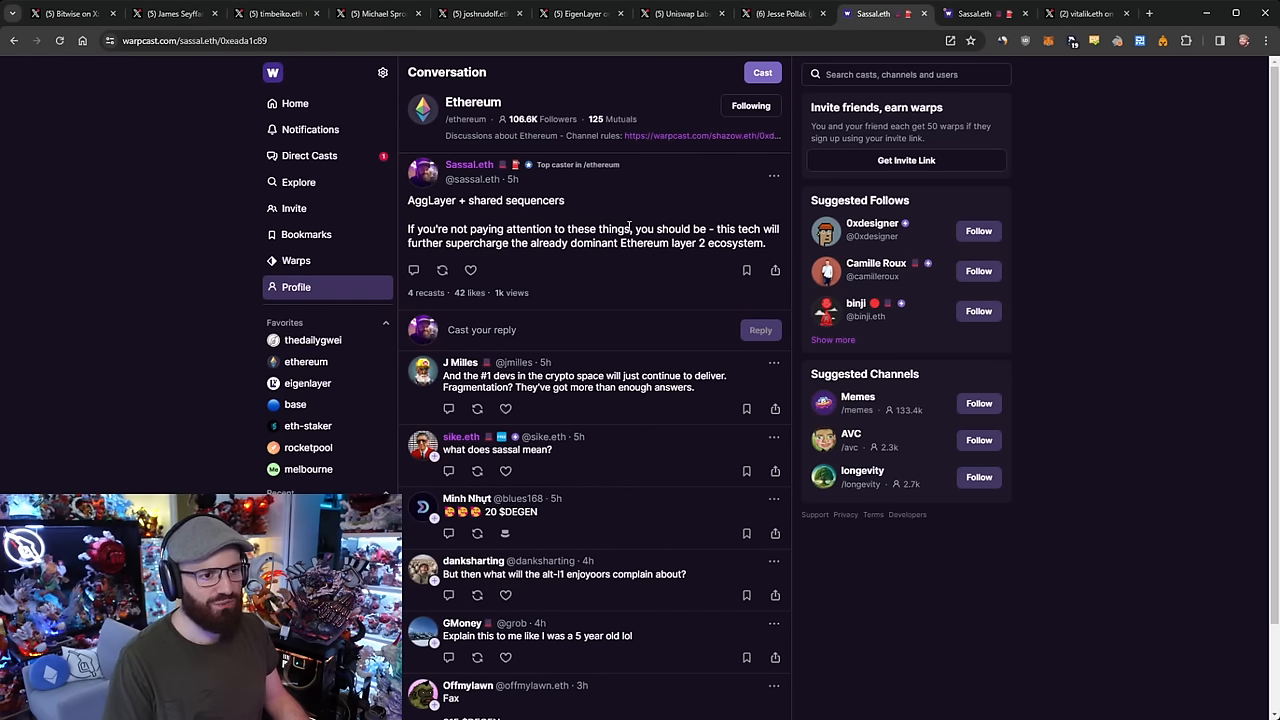
{"action": "mouse_move", "coordinate": [1220, 274]}
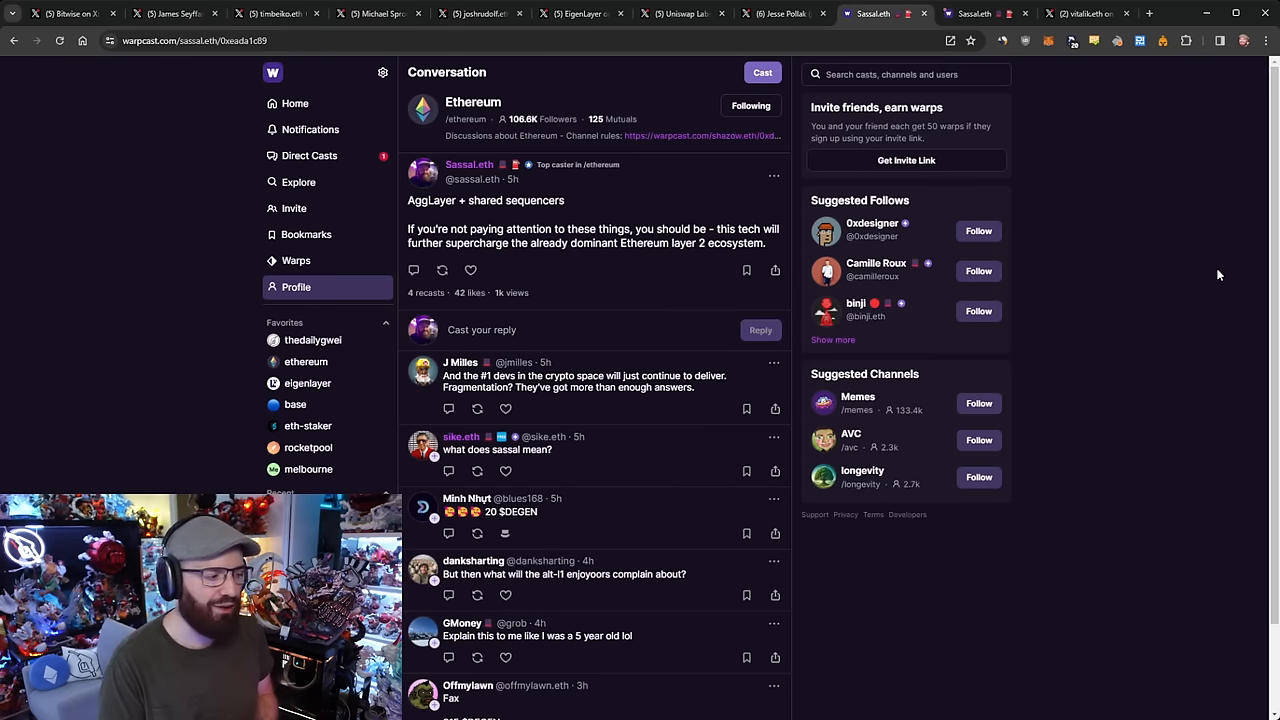
{"action": "mouse_move", "coordinate": [1088, 152]}
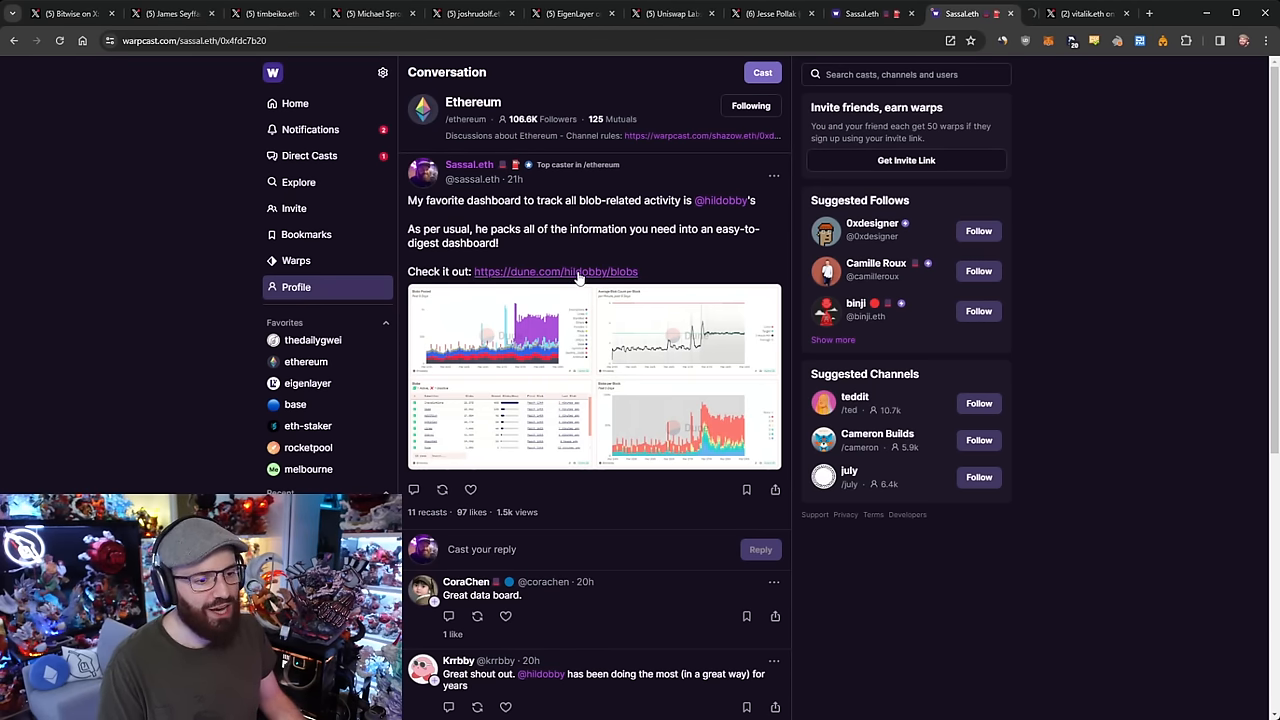
Open the linked dune.com/hildobby/blobs Ethereum Blobs dashboard from the cast
{"action": "left_click", "coordinate": [556, 272]}
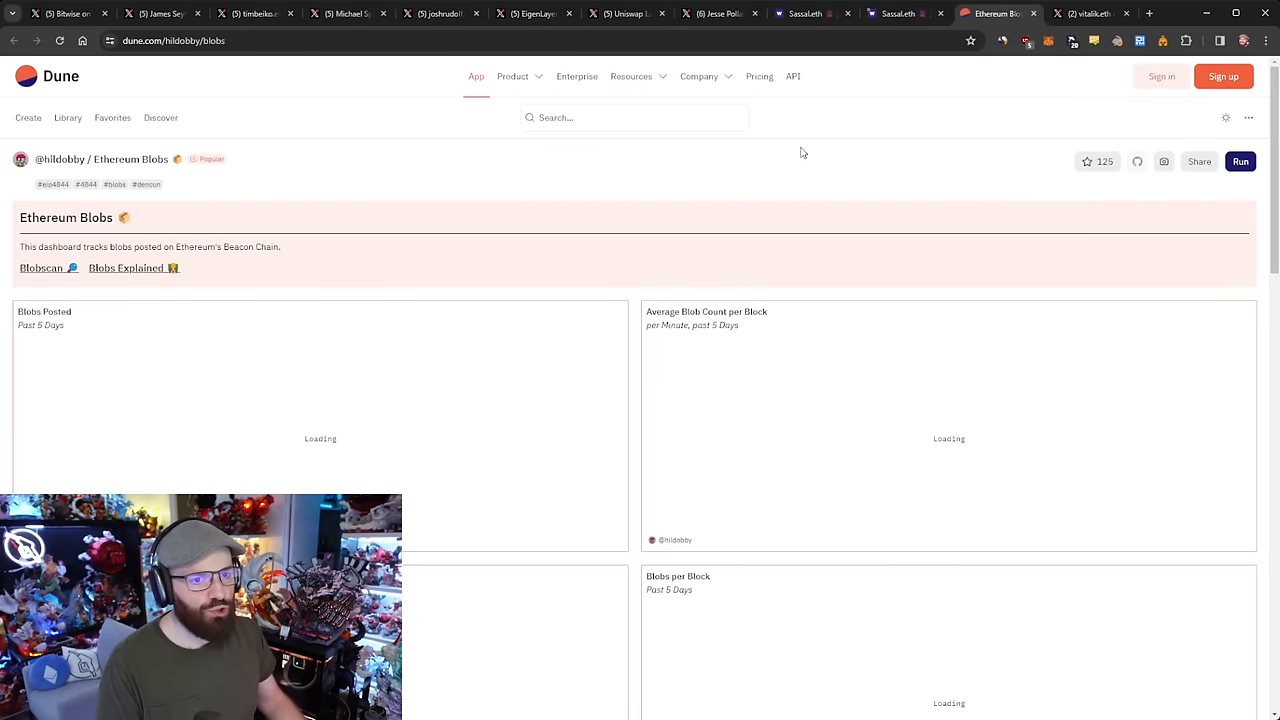
{"action": "scroll", "scroll_direction": "down", "scroll_amount": 3}
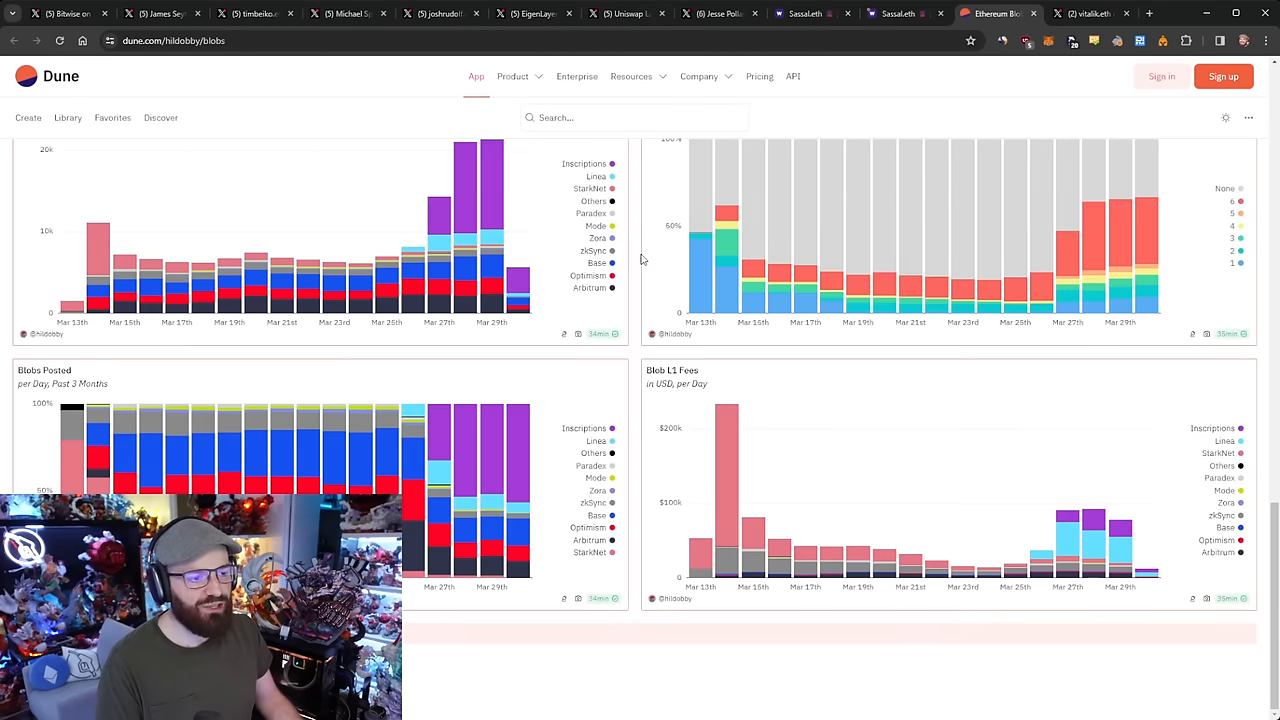
{"action": "scroll", "scroll_direction": "up", "scroll_amount": 3}
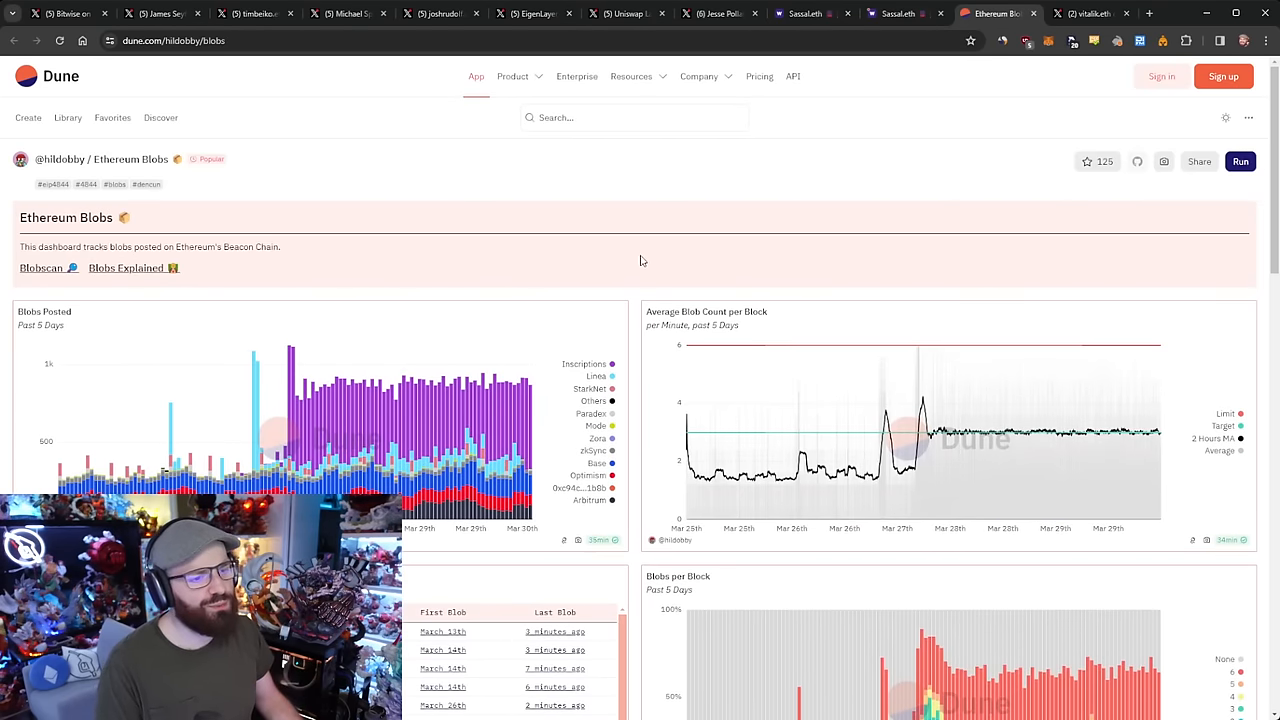
{"action": "scroll", "scroll_direction": "down", "scroll_amount": 3}
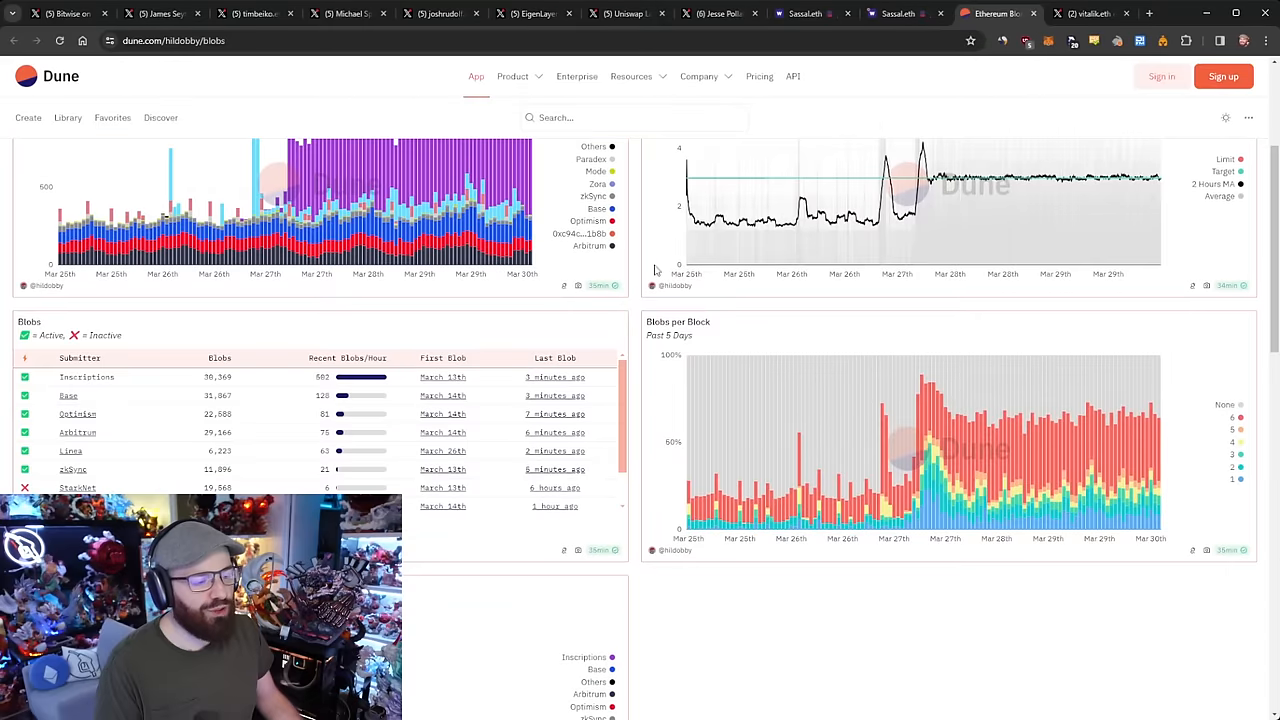
{"action": "scroll", "scroll_direction": "down", "scroll_amount": 3}
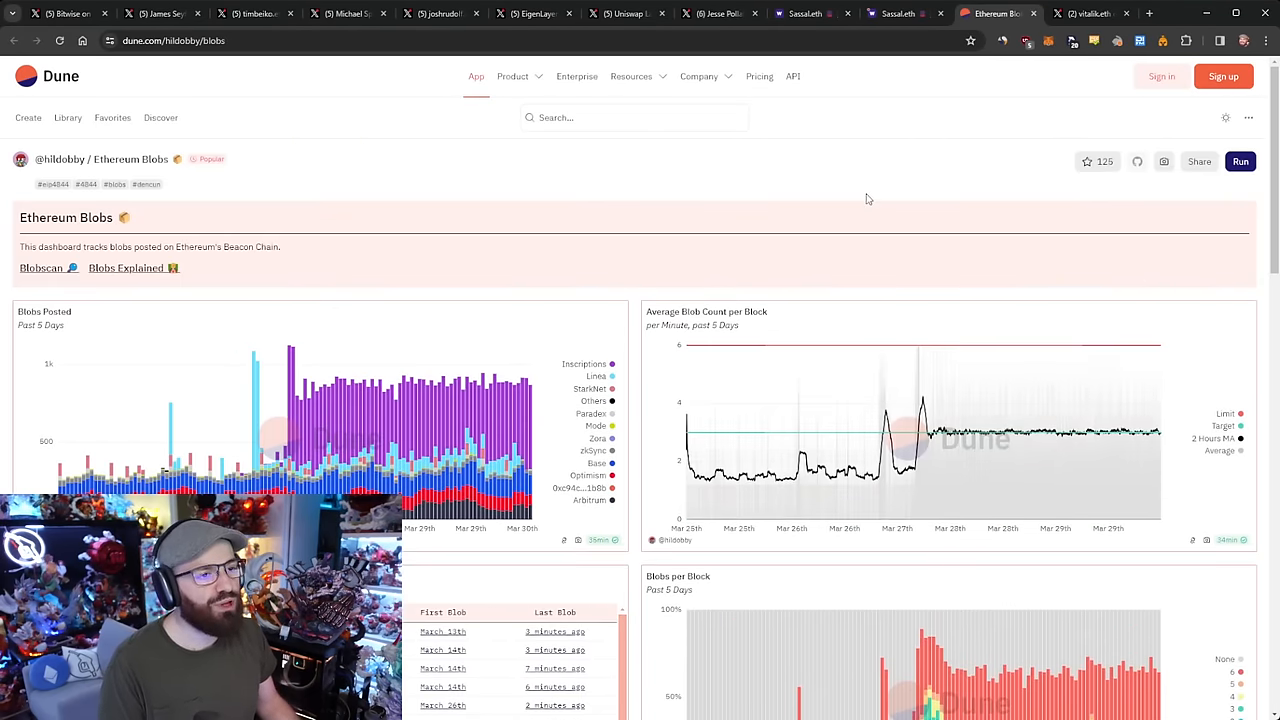
Switch to vitalik.eth's 'Ethereum has blobs. Where do we go from here?' post
{"action": "left_click", "coordinate": [1088, 12]}
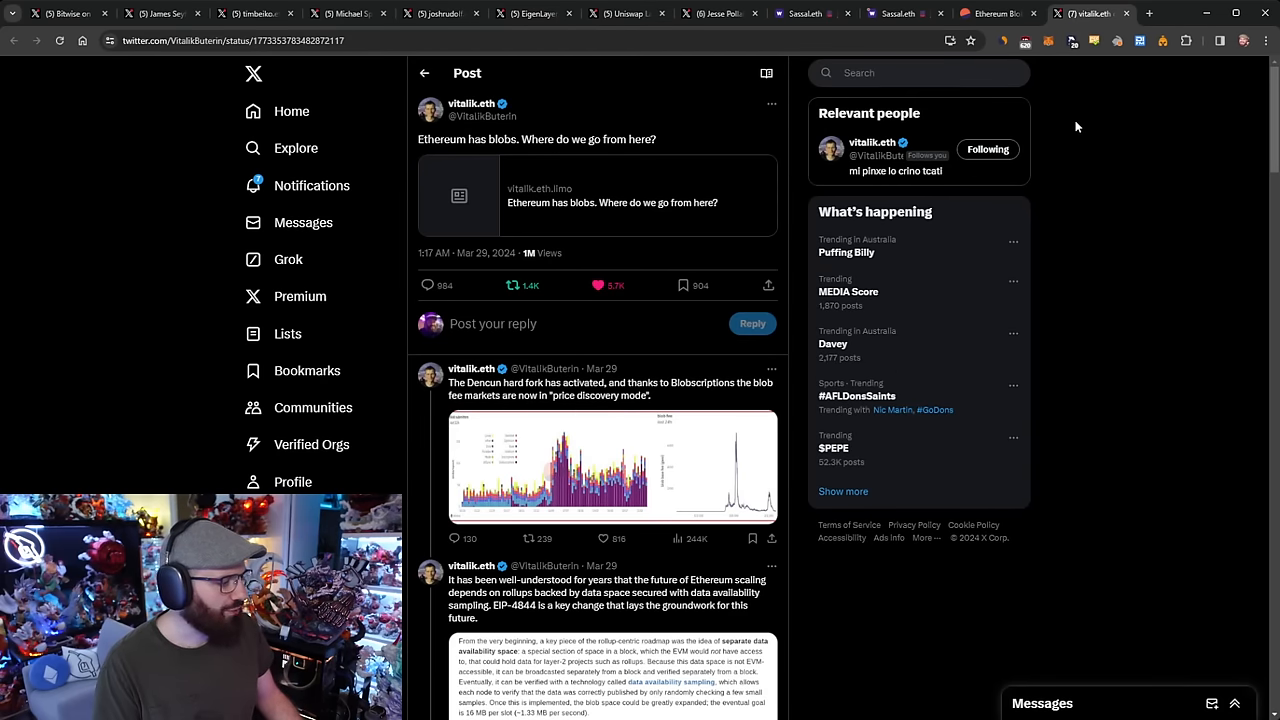
{"action": "mouse_move", "coordinate": [1084, 160]}
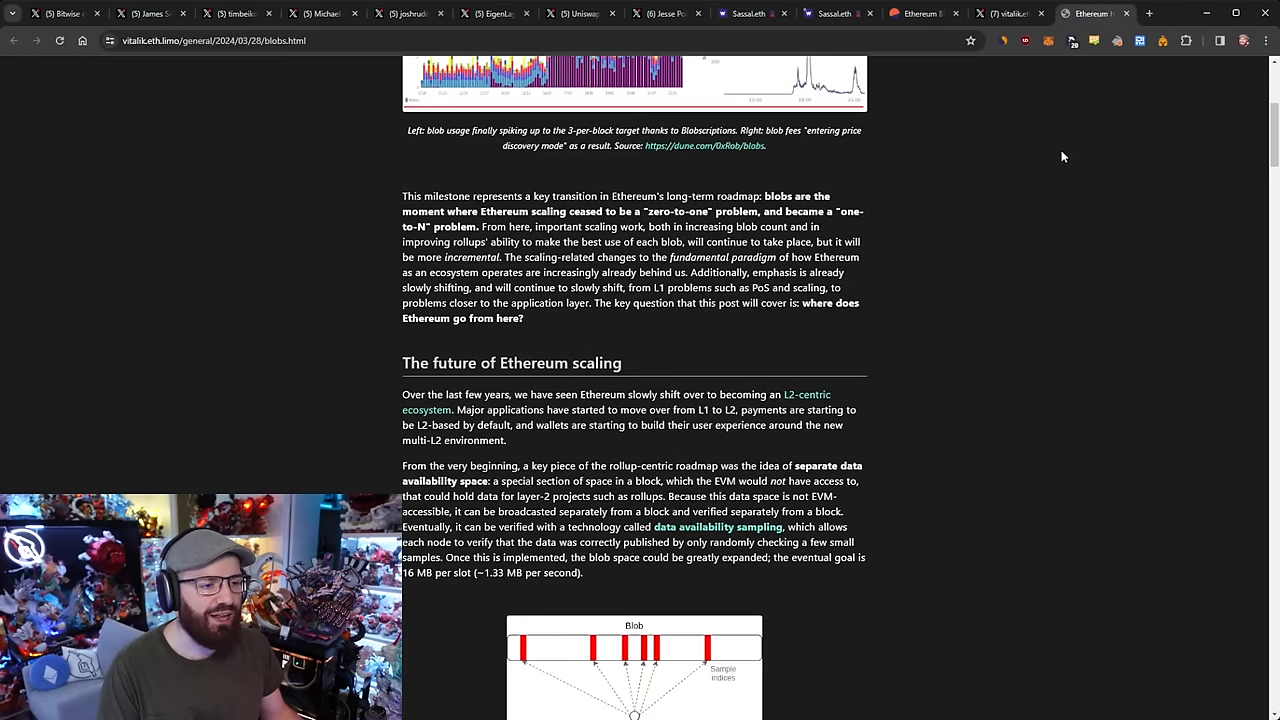
Read down the blobs article to the Farcaster section with the blobs bell-curve meme
{"action": "scroll", "scroll_direction": "down", "scroll_amount": 3}
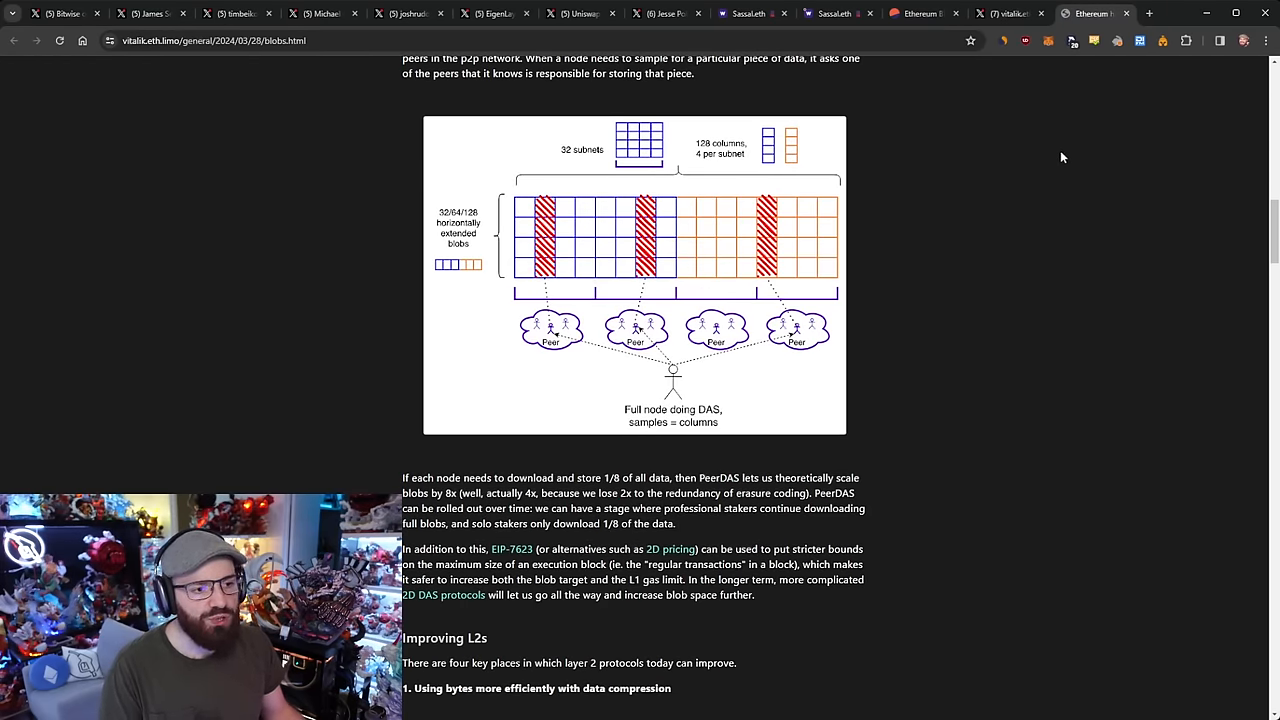
{"action": "scroll", "scroll_direction": "down", "scroll_amount": 3}
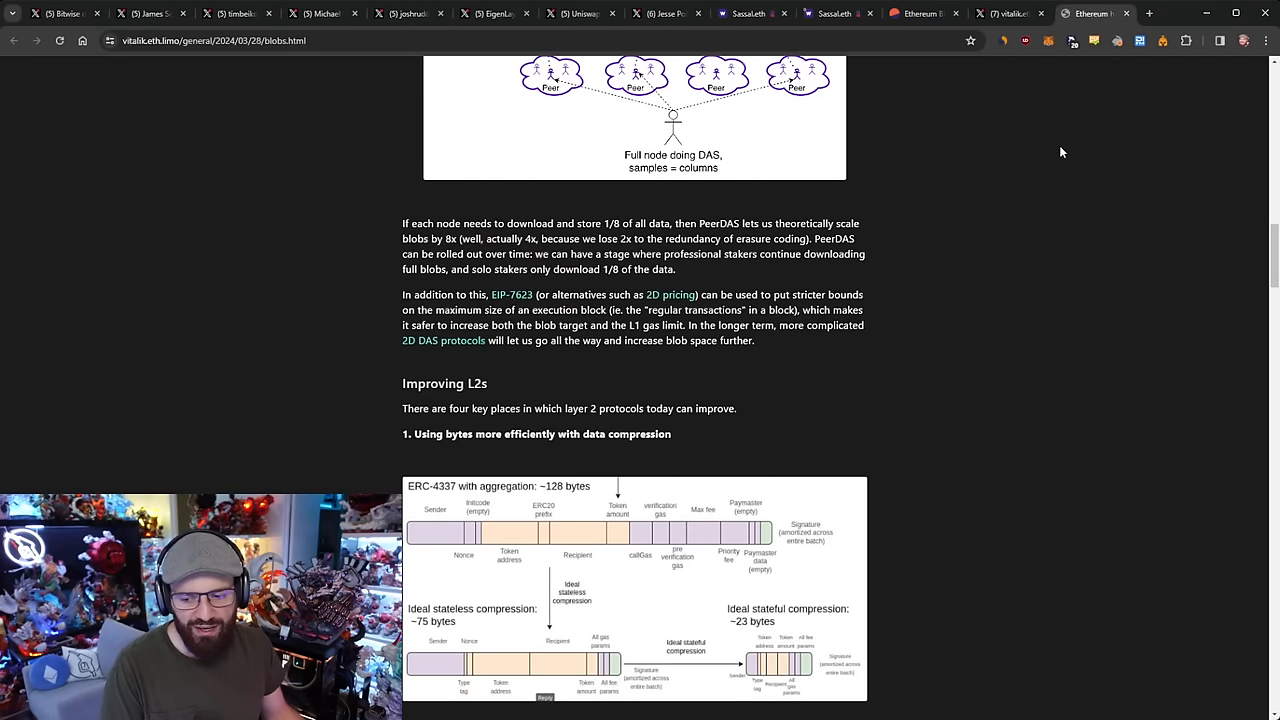
{"action": "mouse_move", "coordinate": [1038, 152]}
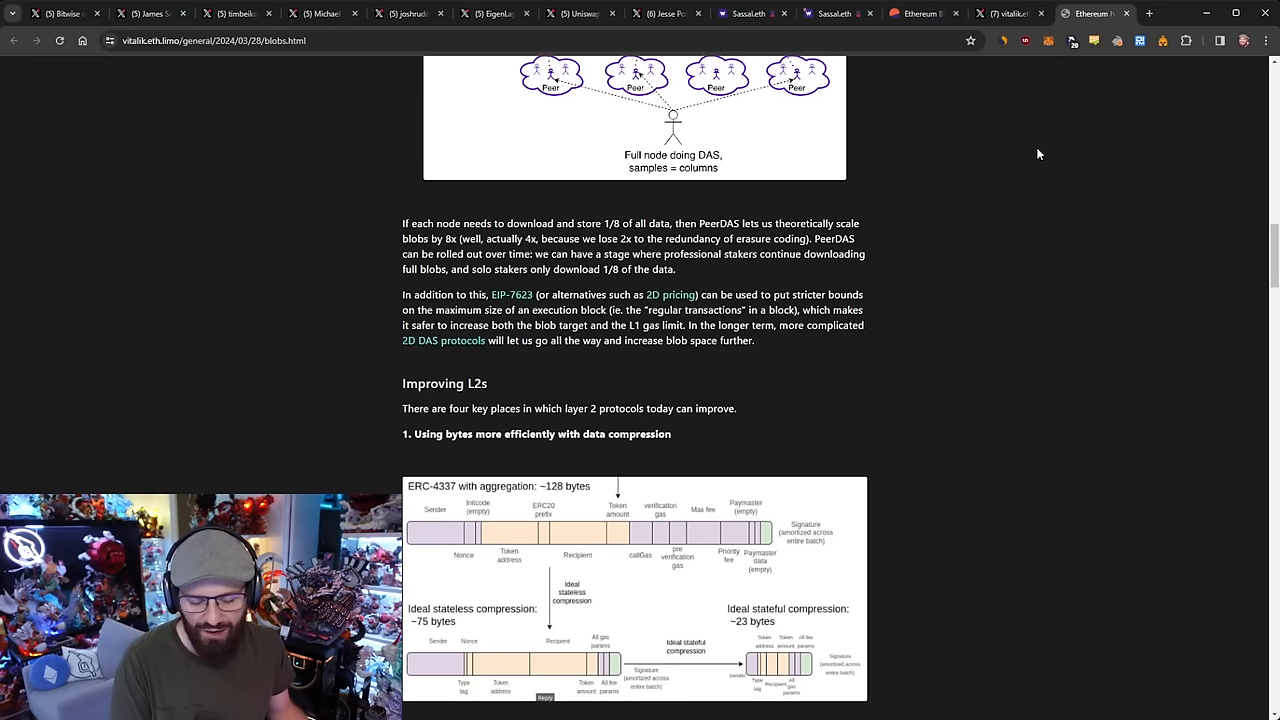
{"action": "mouse_move", "coordinate": [1016, 168]}
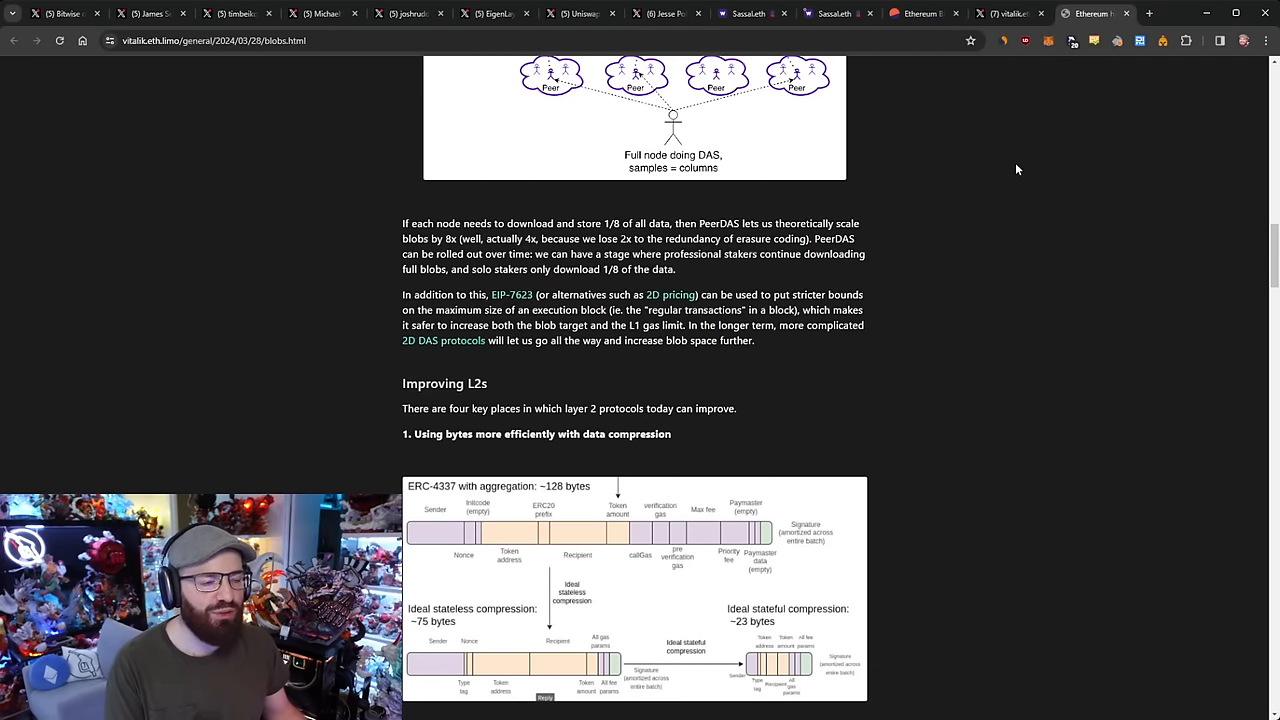
{"action": "scroll", "scroll_direction": "down", "scroll_amount": 3}
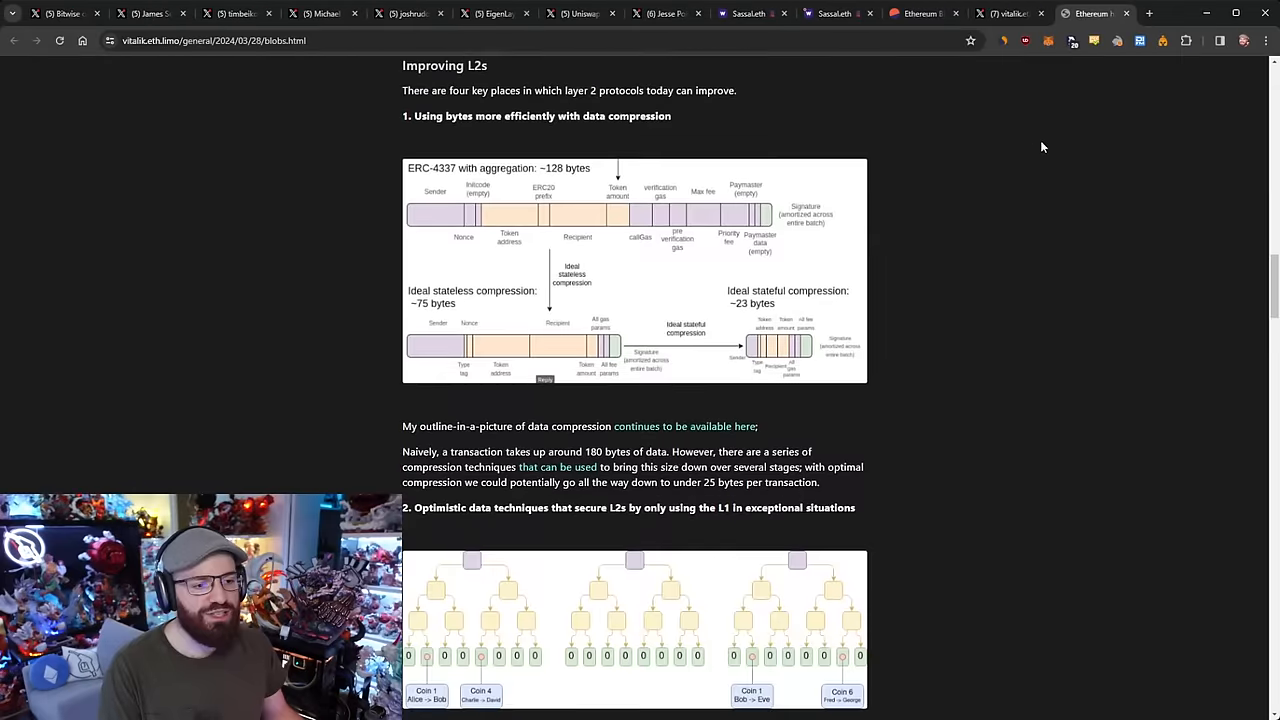
{"action": "scroll", "scroll_direction": "down", "scroll_amount": 3}
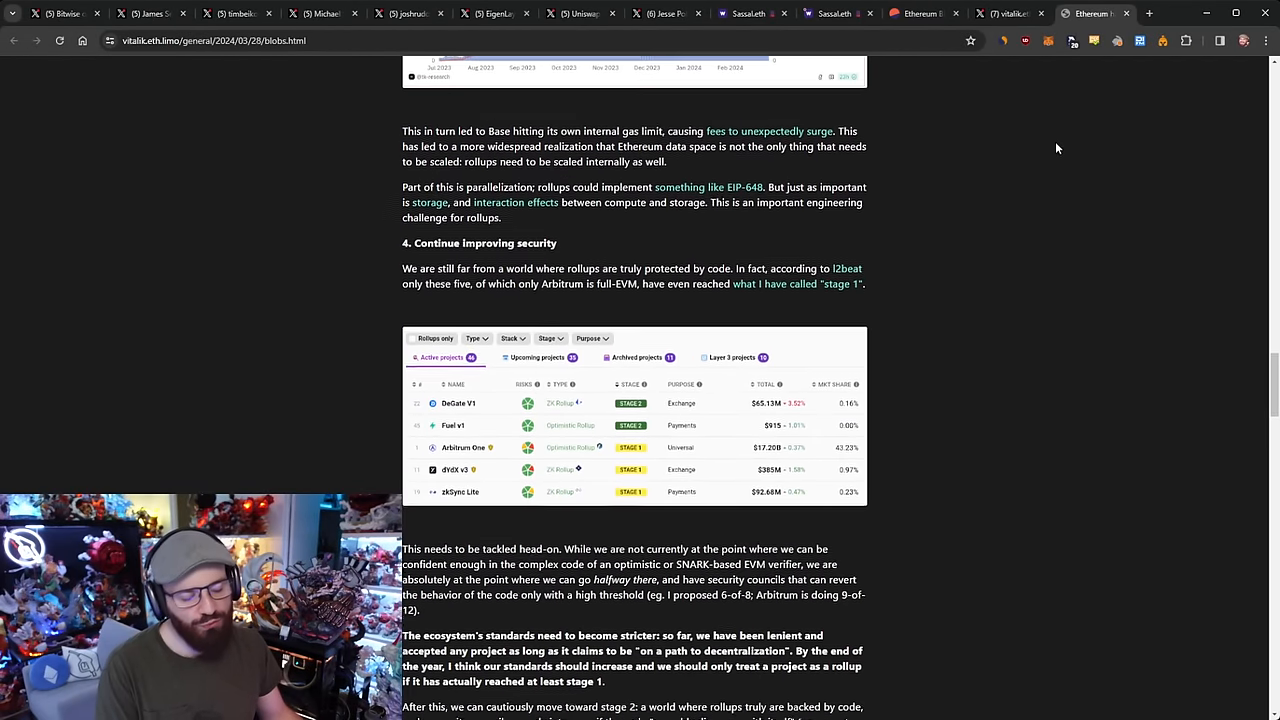
{"action": "scroll", "scroll_direction": "down", "scroll_amount": 3}
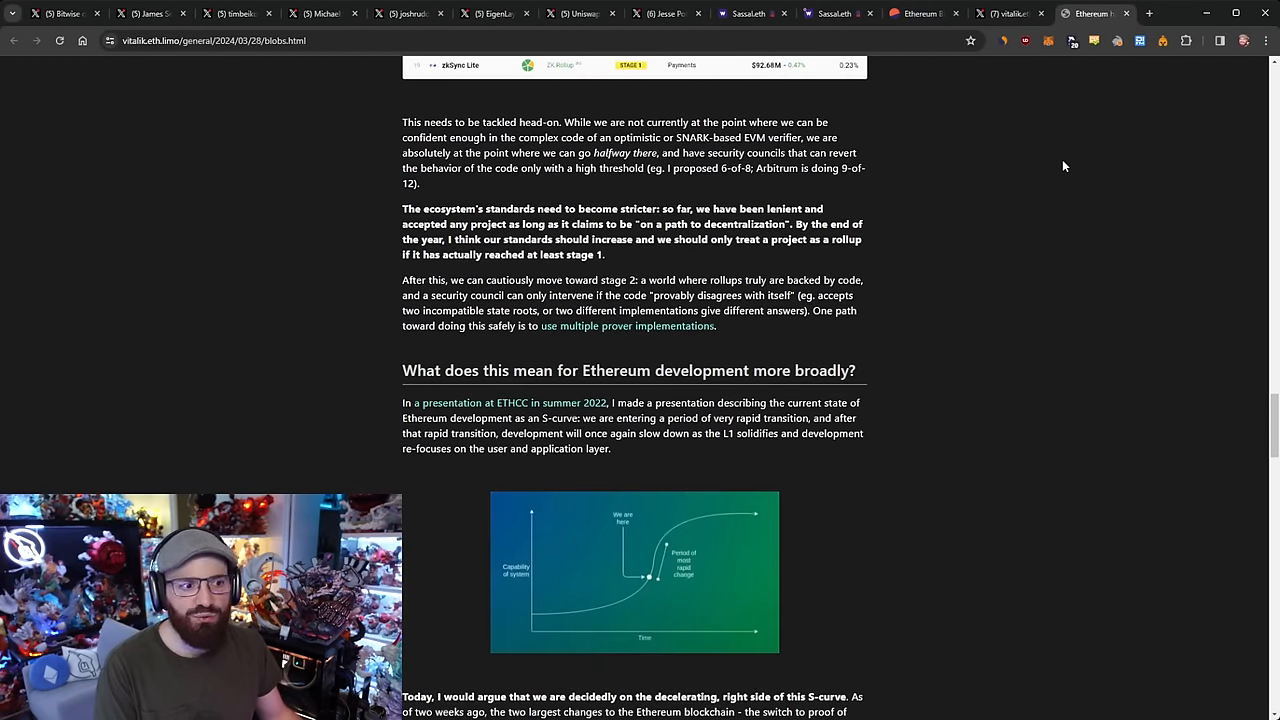
{"action": "mouse_move", "coordinate": [1082, 160]}
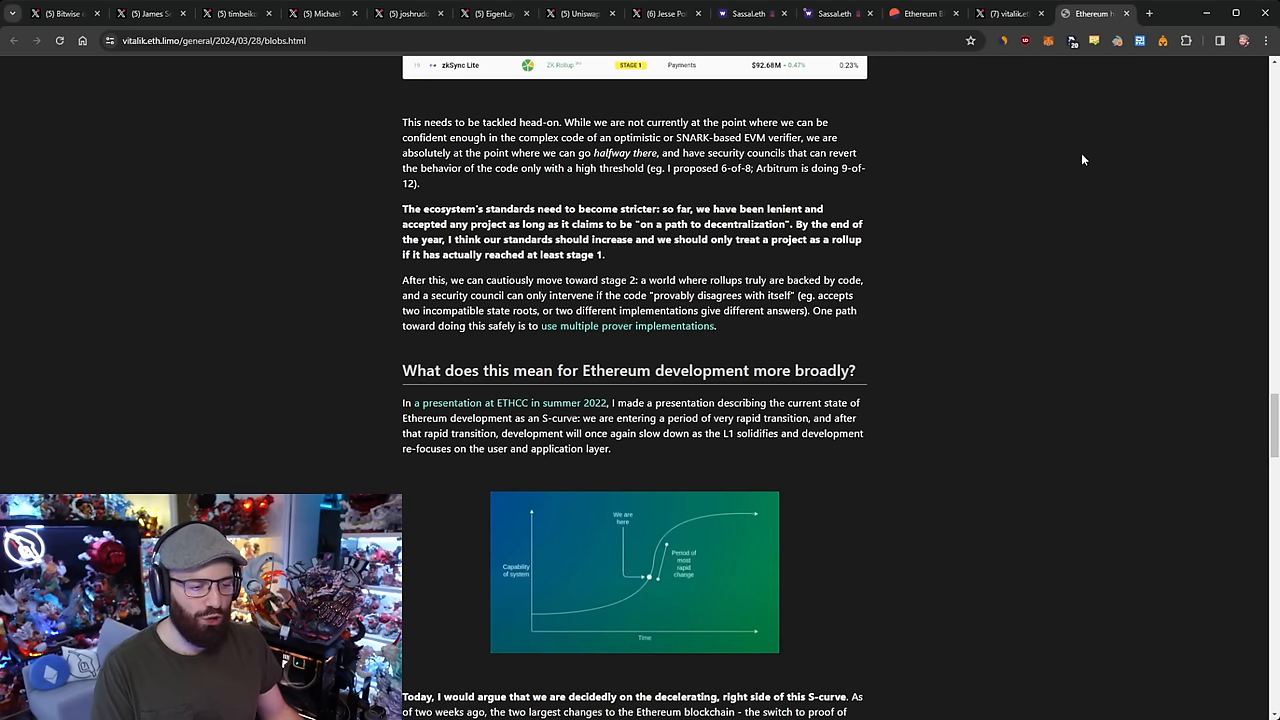
{"action": "mouse_move", "coordinate": [1072, 170]}
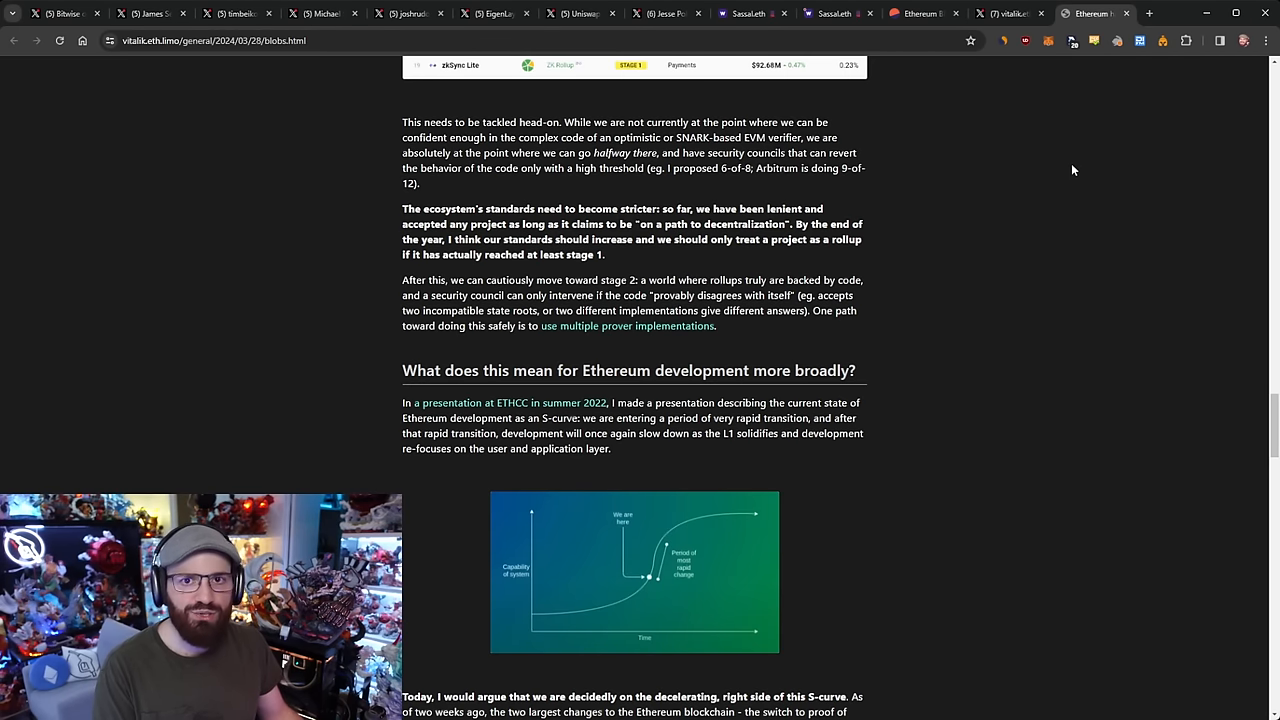
{"action": "scroll", "scroll_direction": "down", "scroll_amount": 3}
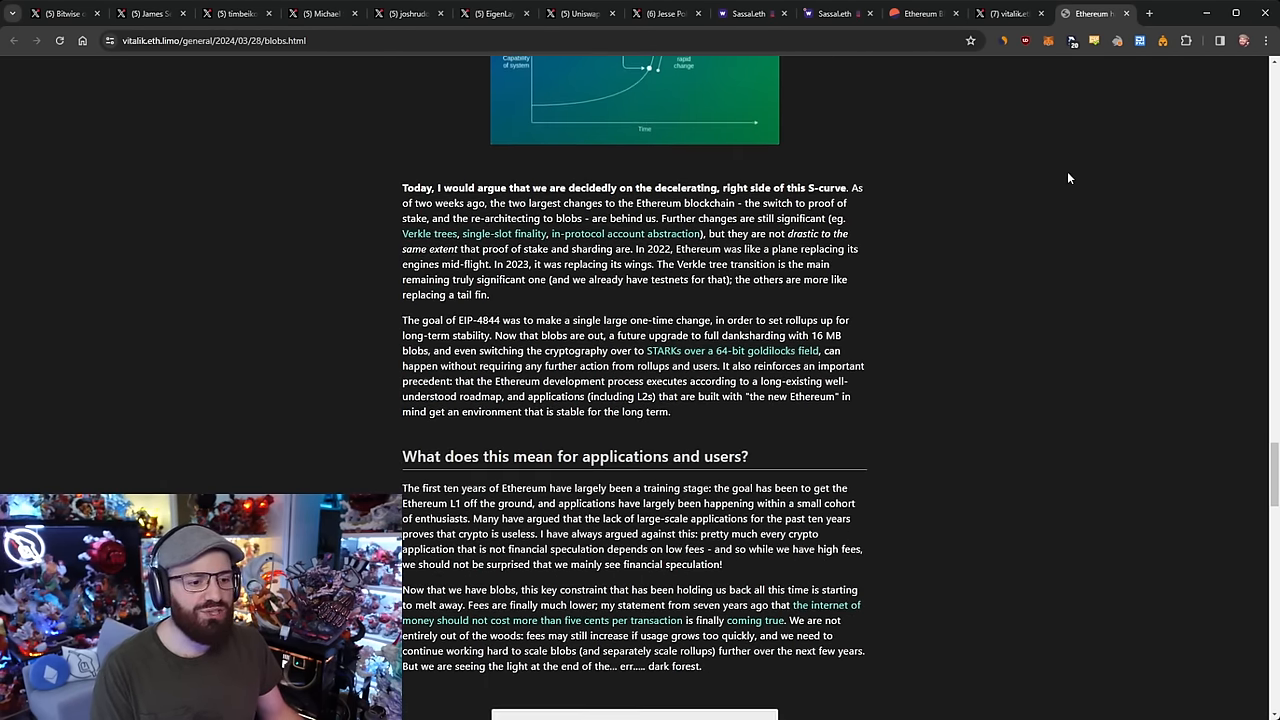
{"action": "scroll", "scroll_direction": "down", "scroll_amount": 3}
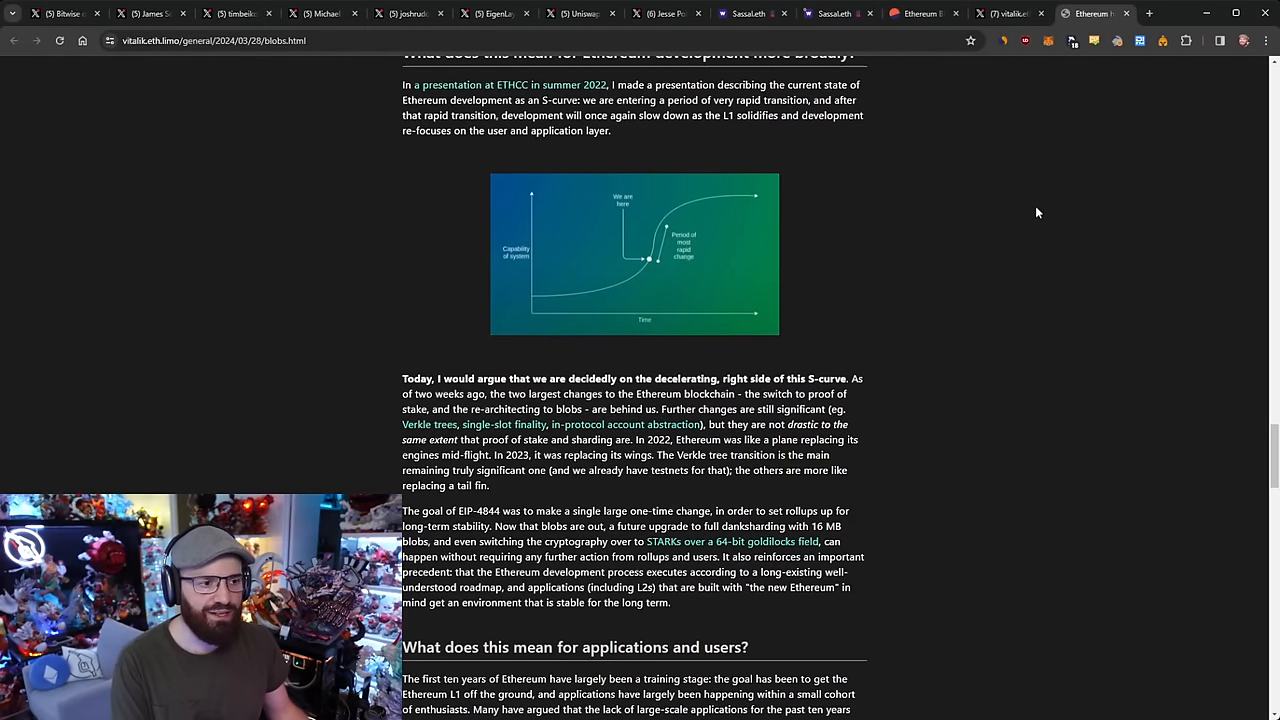
{"action": "scroll", "scroll_direction": "down", "scroll_amount": 3}
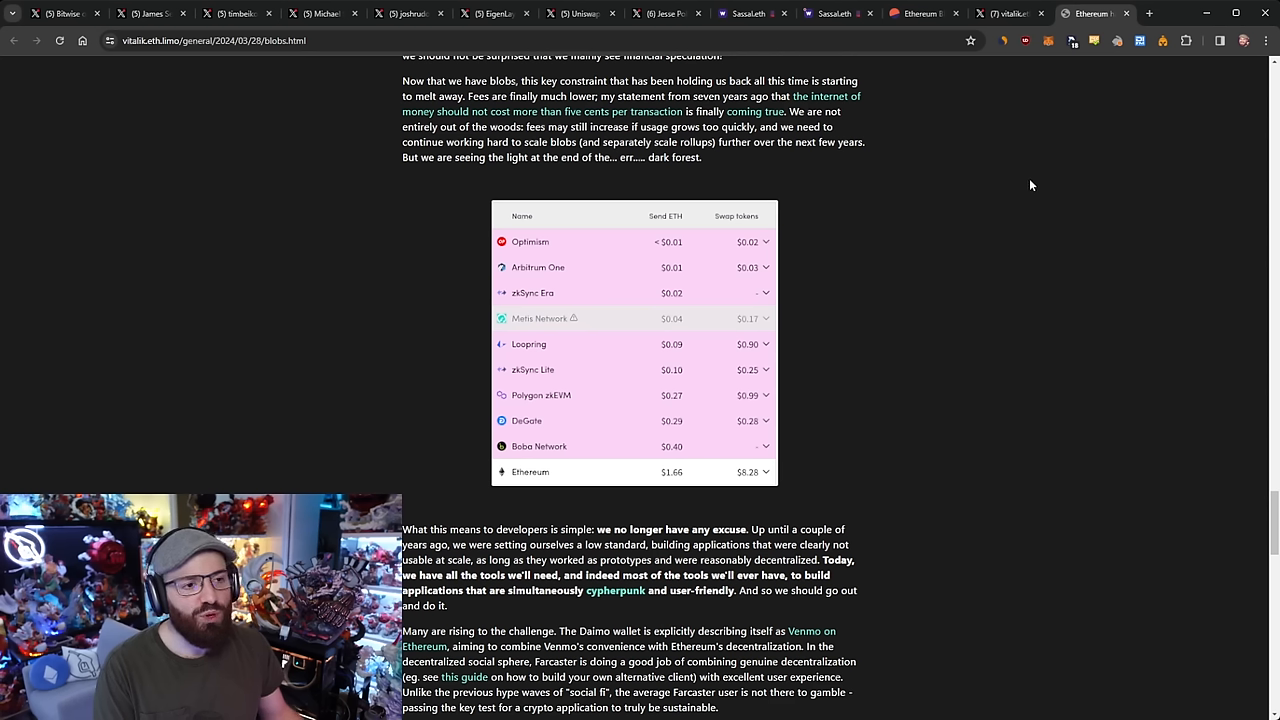
{"action": "mouse_move", "coordinate": [948, 272]}
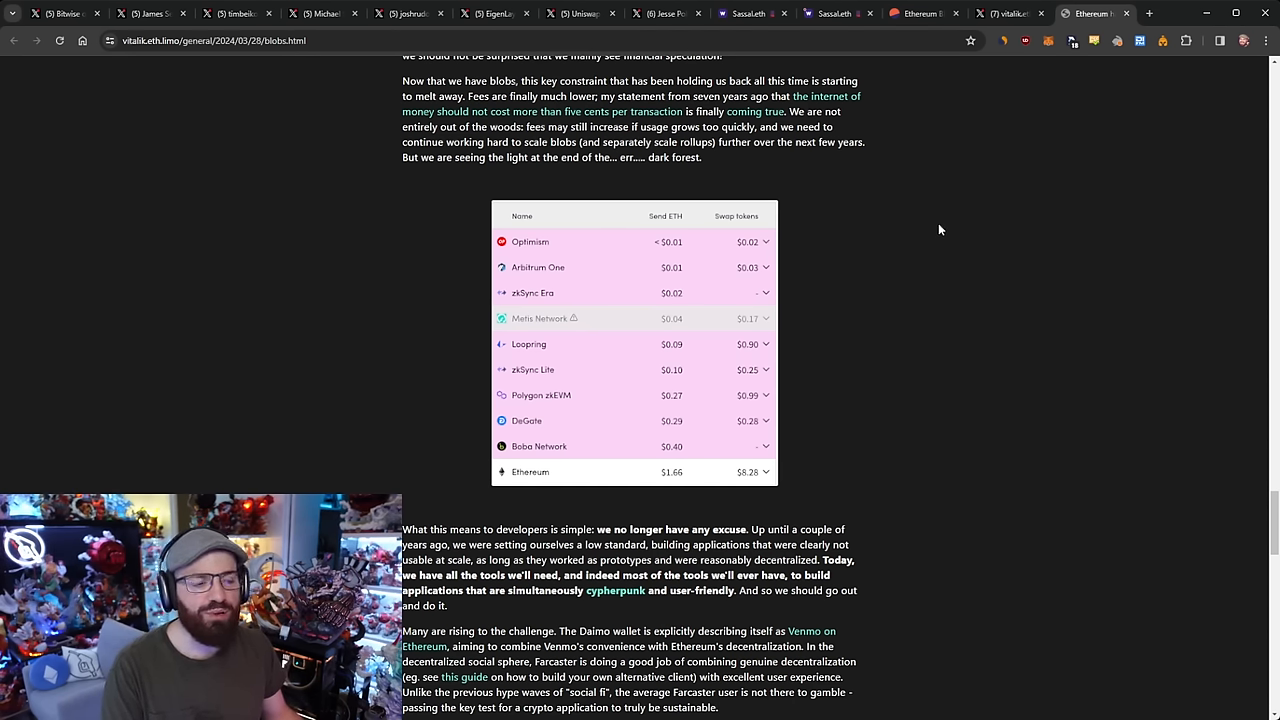
{"action": "mouse_move", "coordinate": [952, 280]}
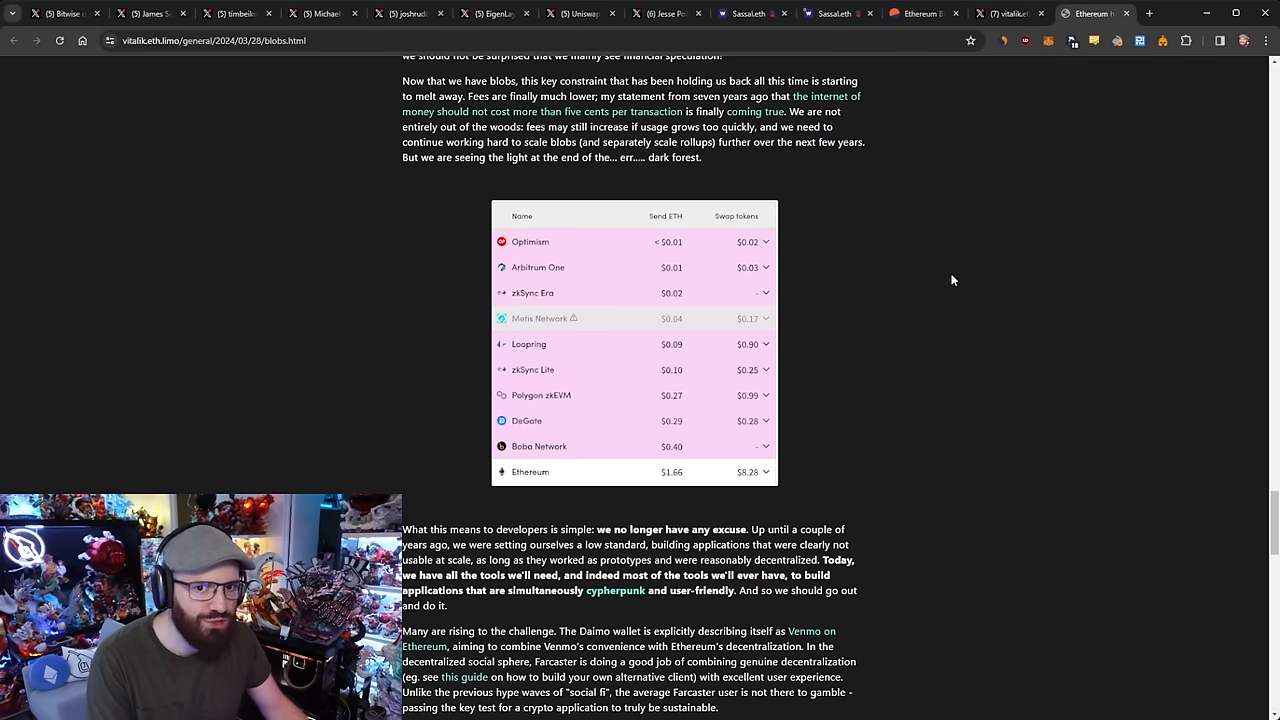
{"action": "mouse_move", "coordinate": [990, 244]}
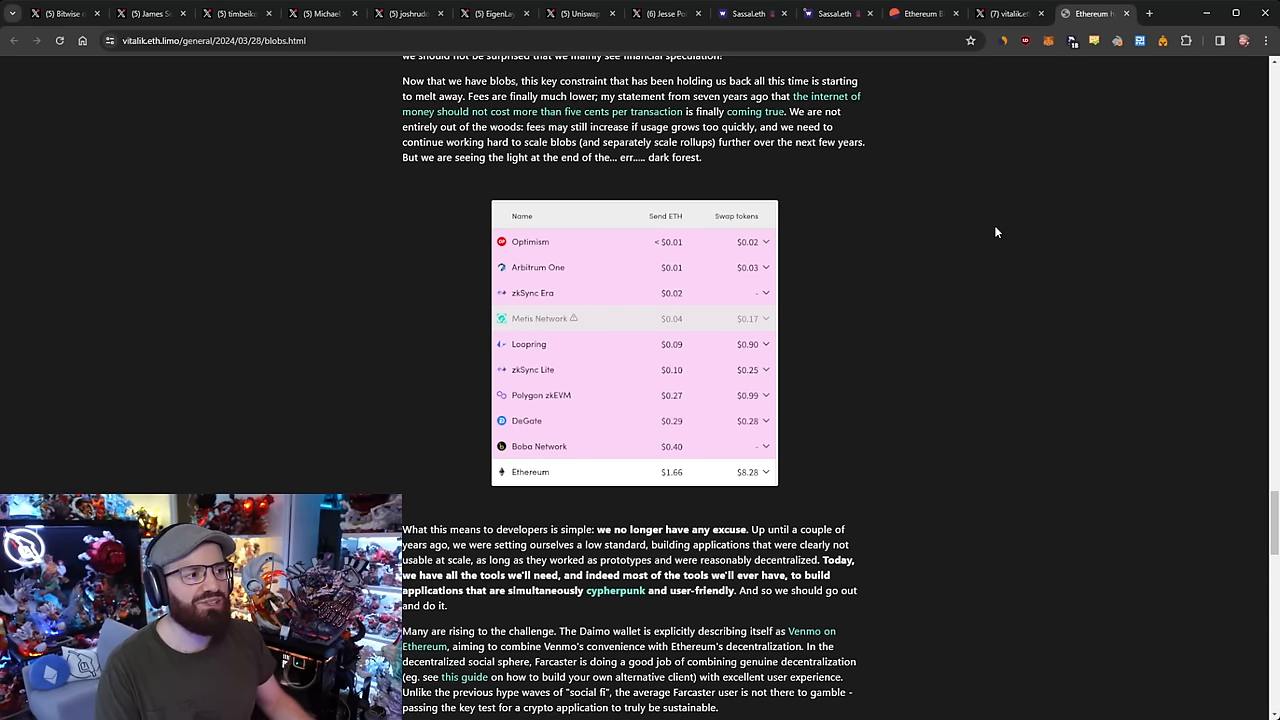
{"action": "scroll", "scroll_direction": "down", "scroll_amount": 3}
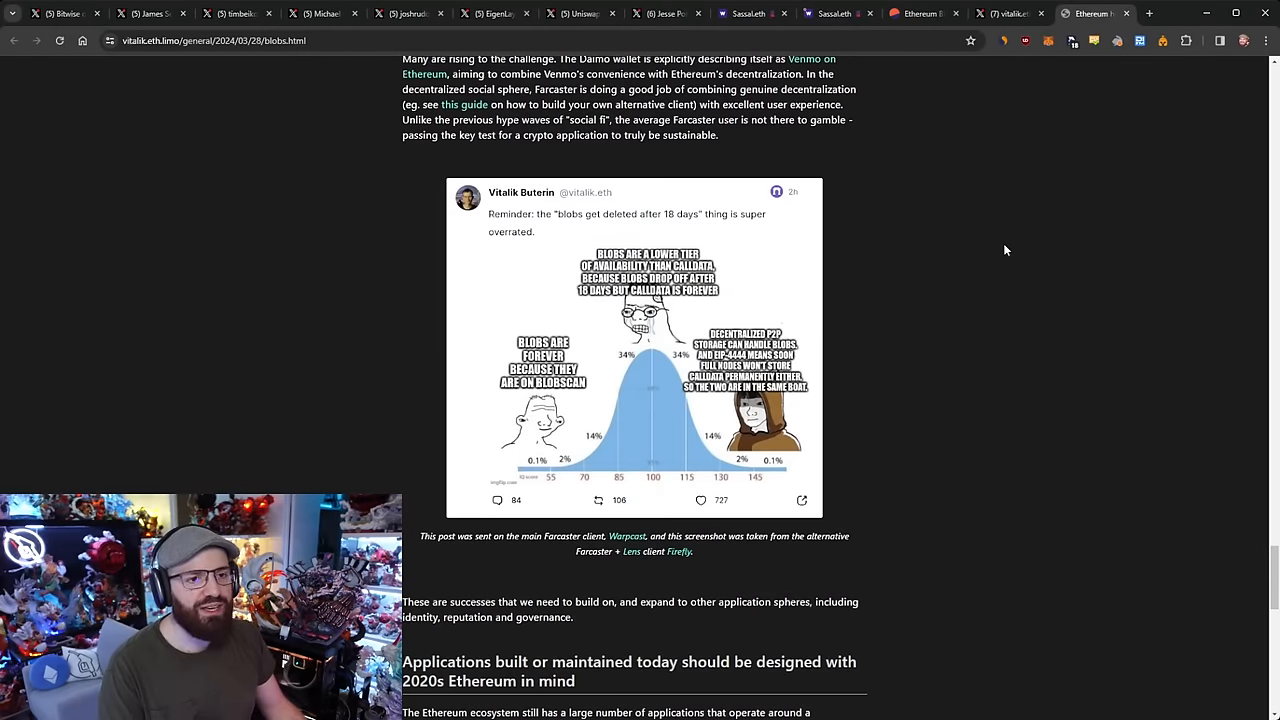
{"action": "mouse_move", "coordinate": [994, 278]}
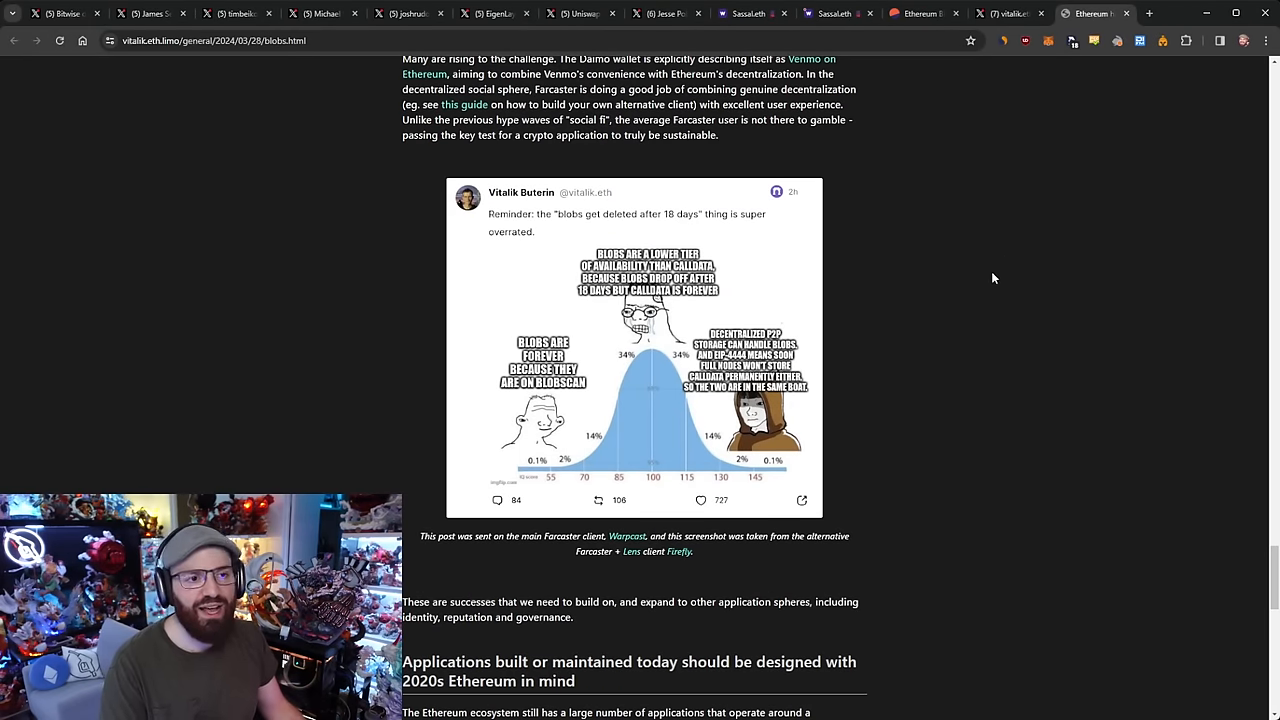
{"action": "mouse_move", "coordinate": [924, 252]}
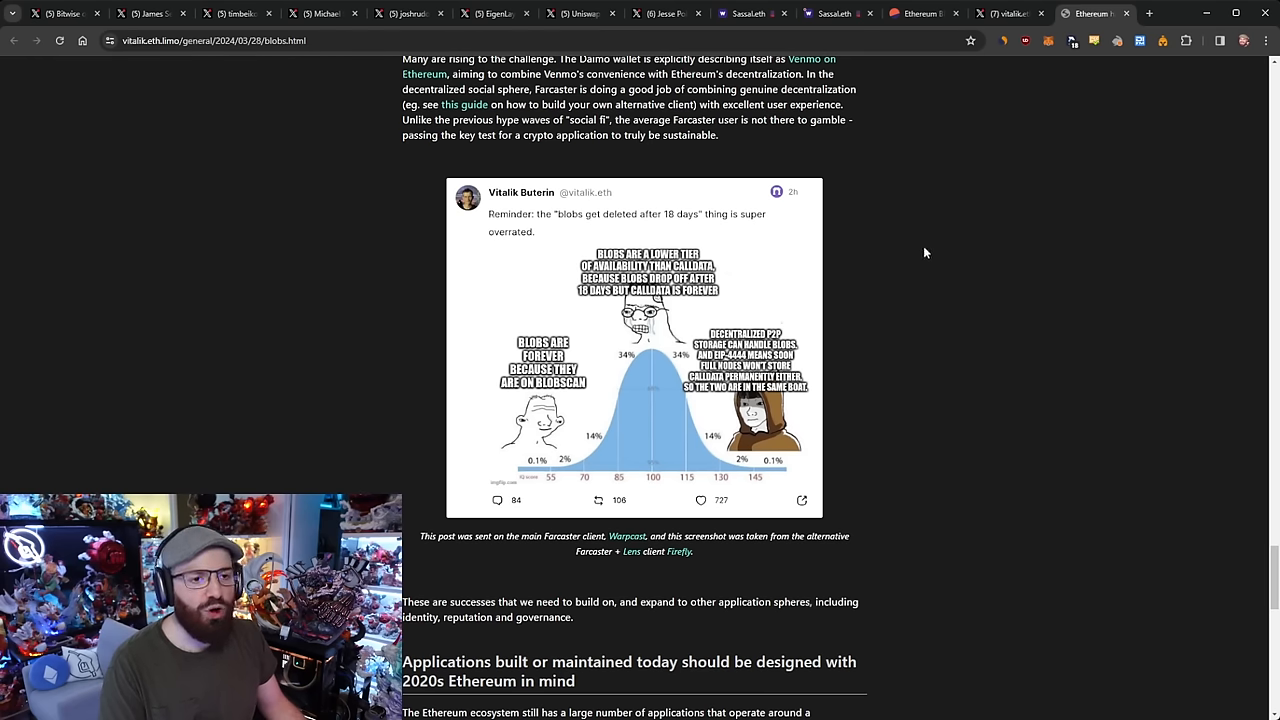
{"action": "mouse_move", "coordinate": [958, 256]}
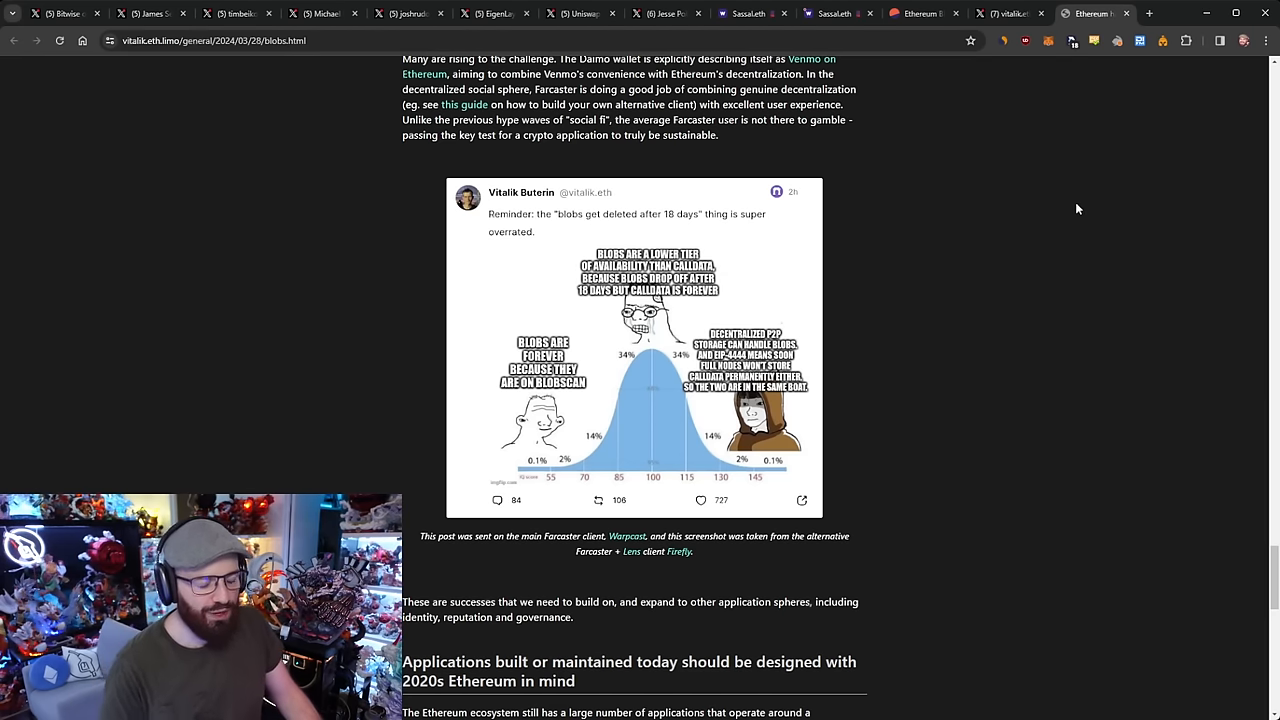
Scroll to the 2010s vs 2020s Ethereum workflow comparison table and its heading
{"action": "scroll", "scroll_direction": "down", "scroll_amount": 3}
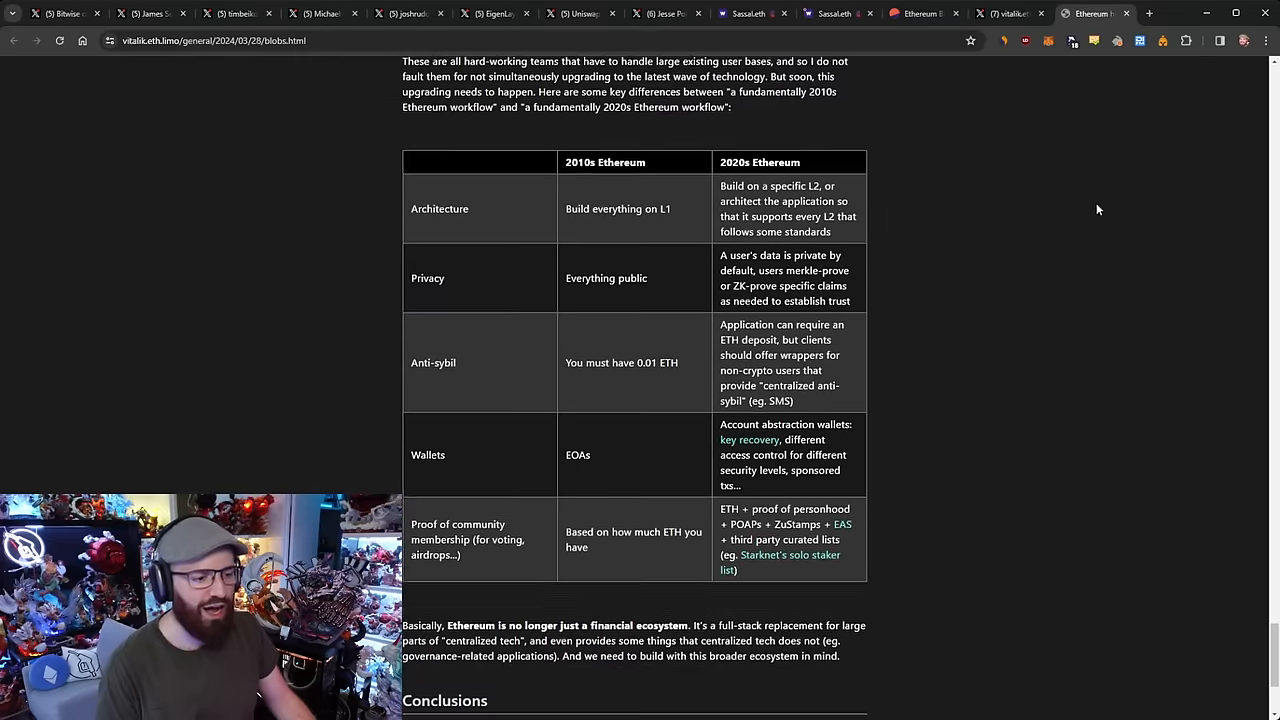
{"action": "scroll", "scroll_direction": "down", "scroll_amount": 3}
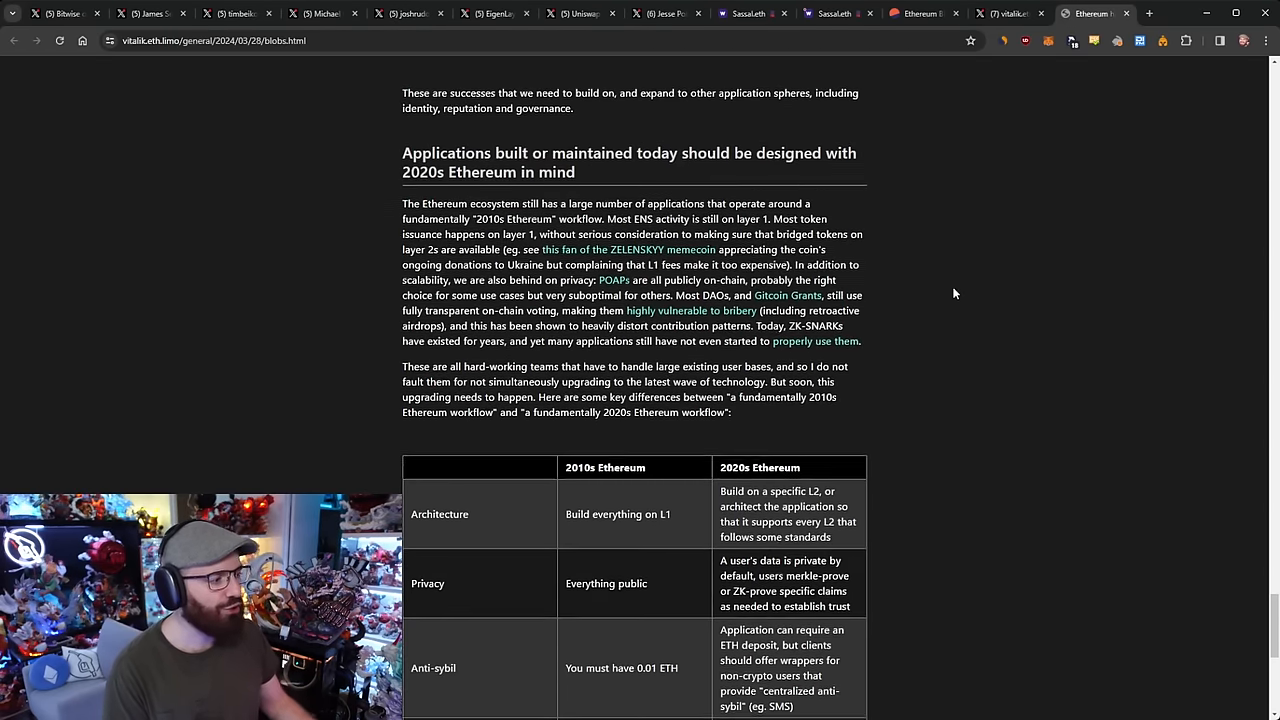
Scroll back to the top of Vitalik's 'Ethereum has blobs' post showing its title and date
{"action": "scroll", "scroll_direction": "down", "scroll_amount": 3}
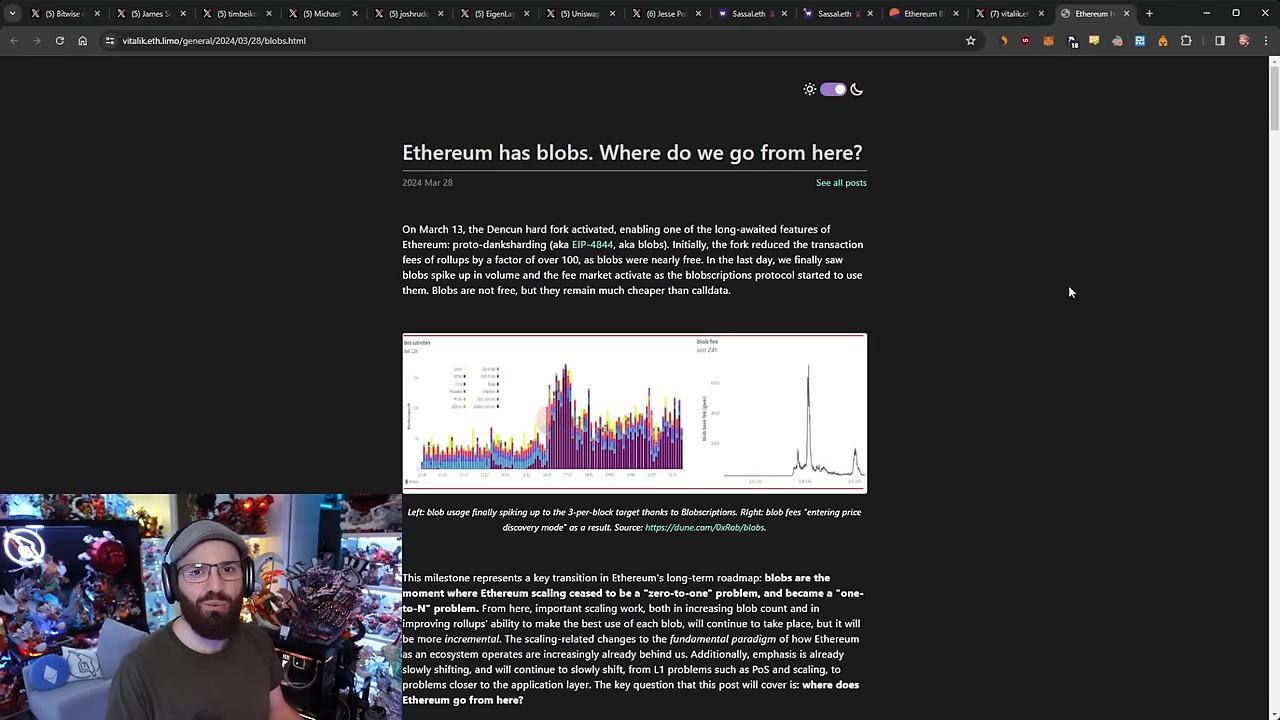
{"action": "mouse_move", "coordinate": [1098, 302]}
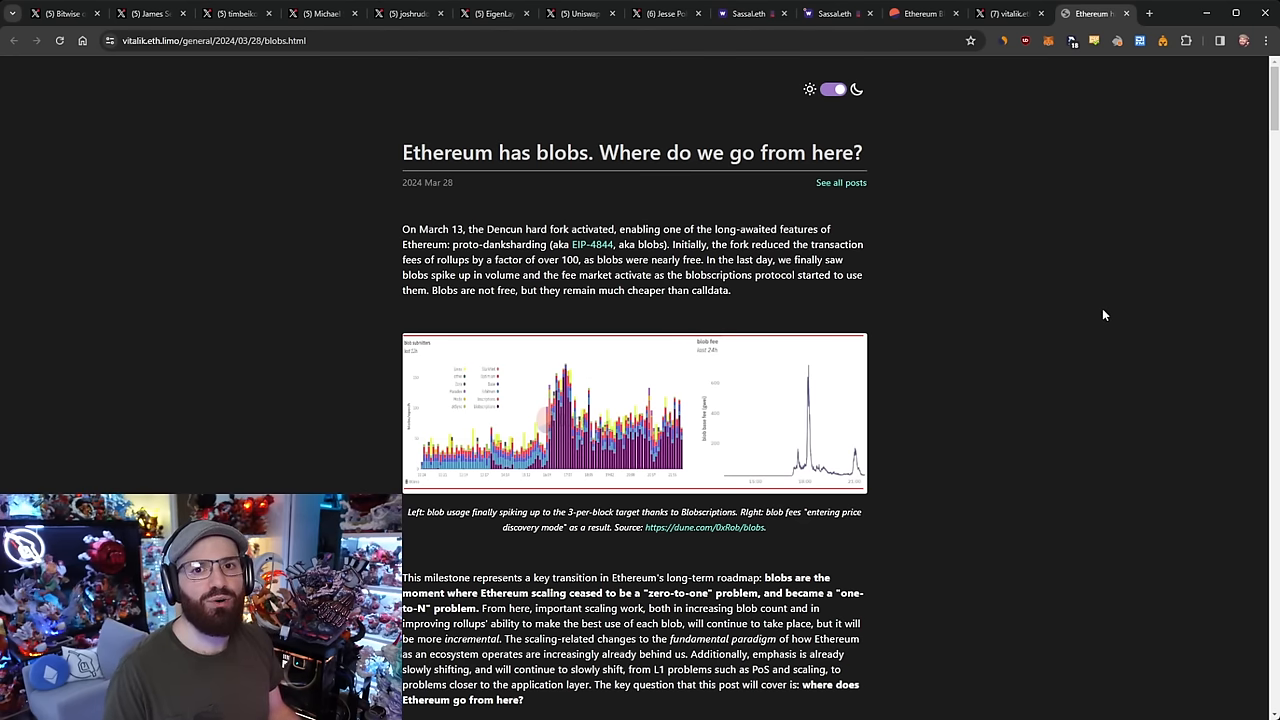
{"action": "mouse_move", "coordinate": [1064, 350]}
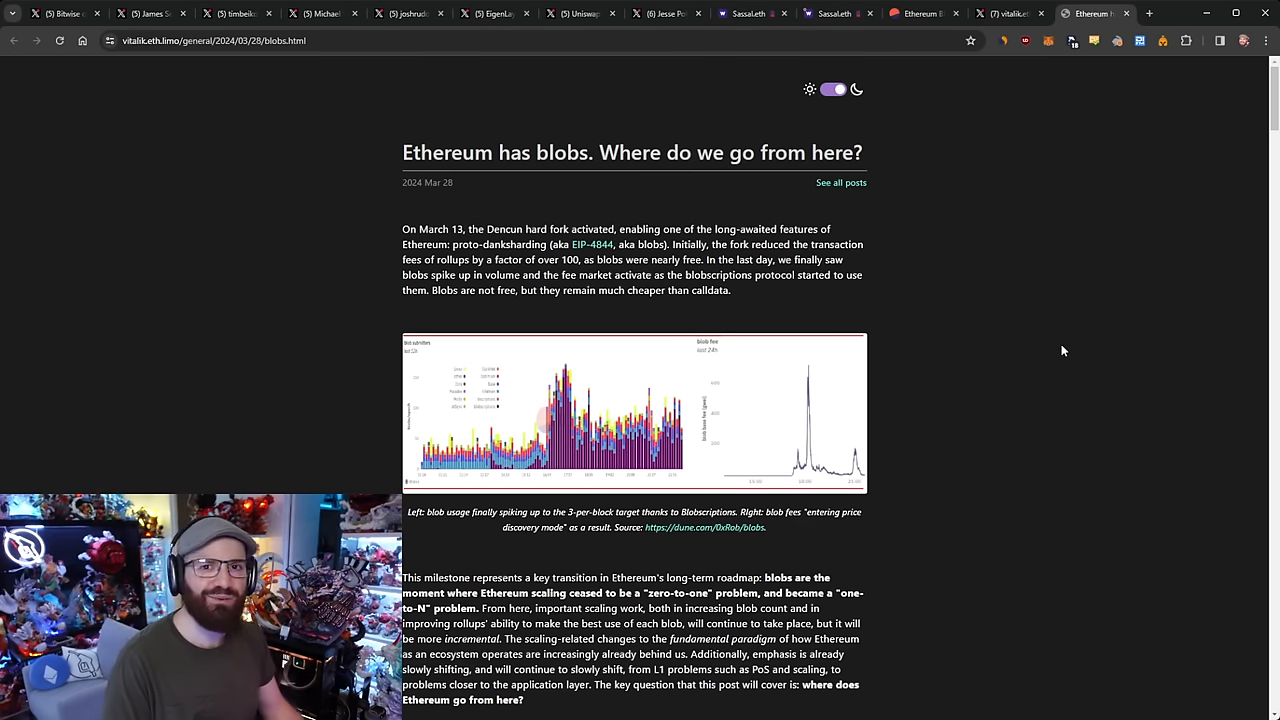